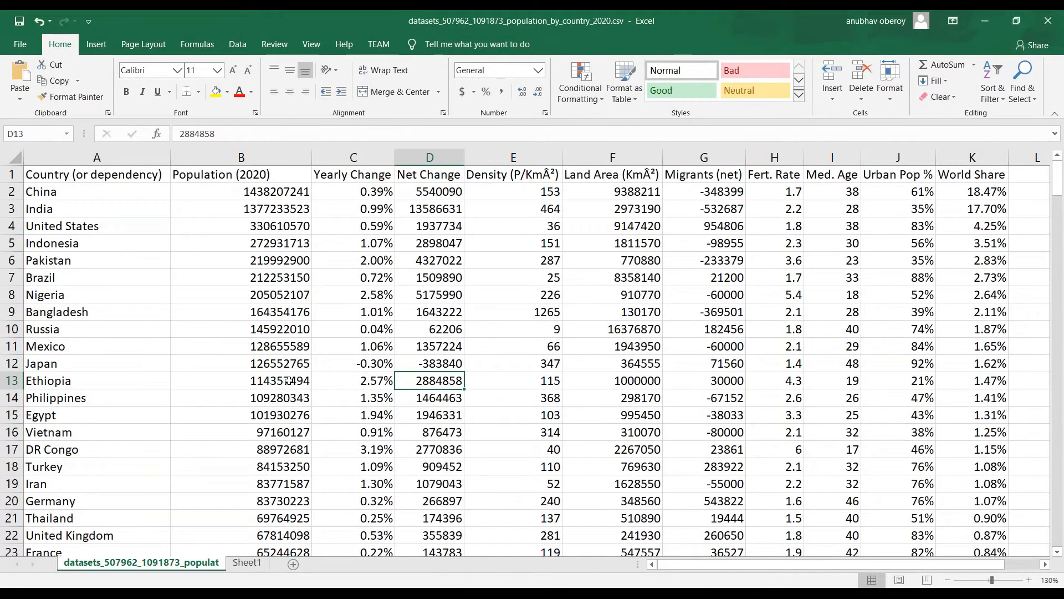
Review the Population (2020) column and scroll to the last country row.
scroll("down", 3)
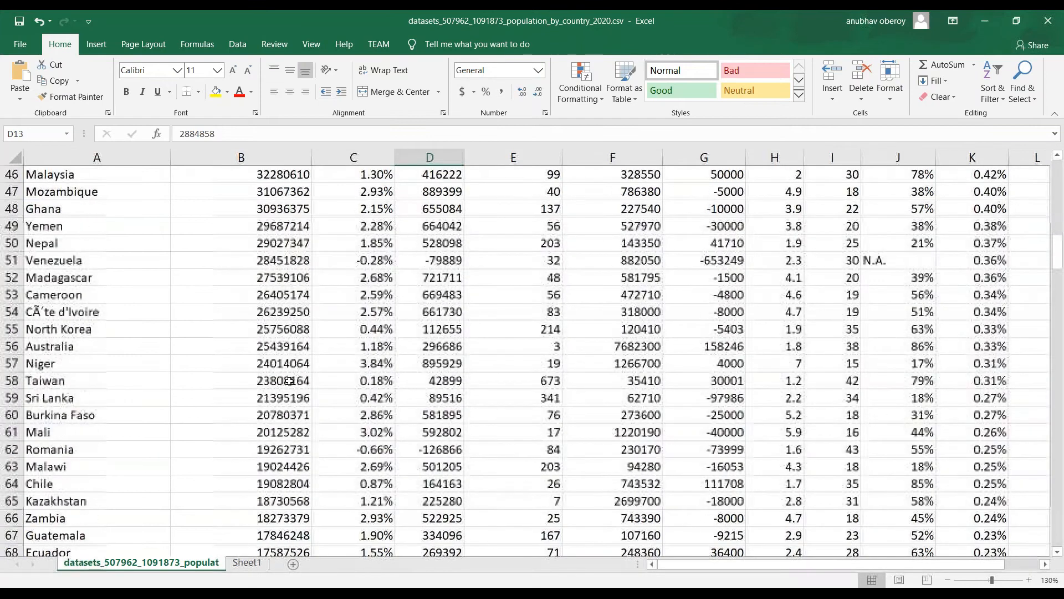
scroll("down", 3)
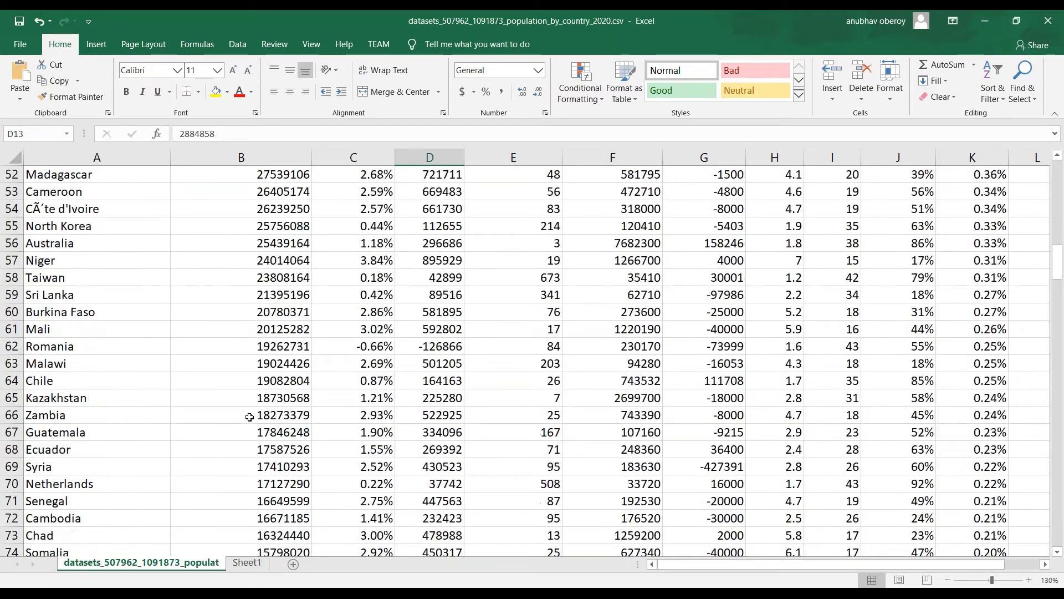
scroll("up", 3)
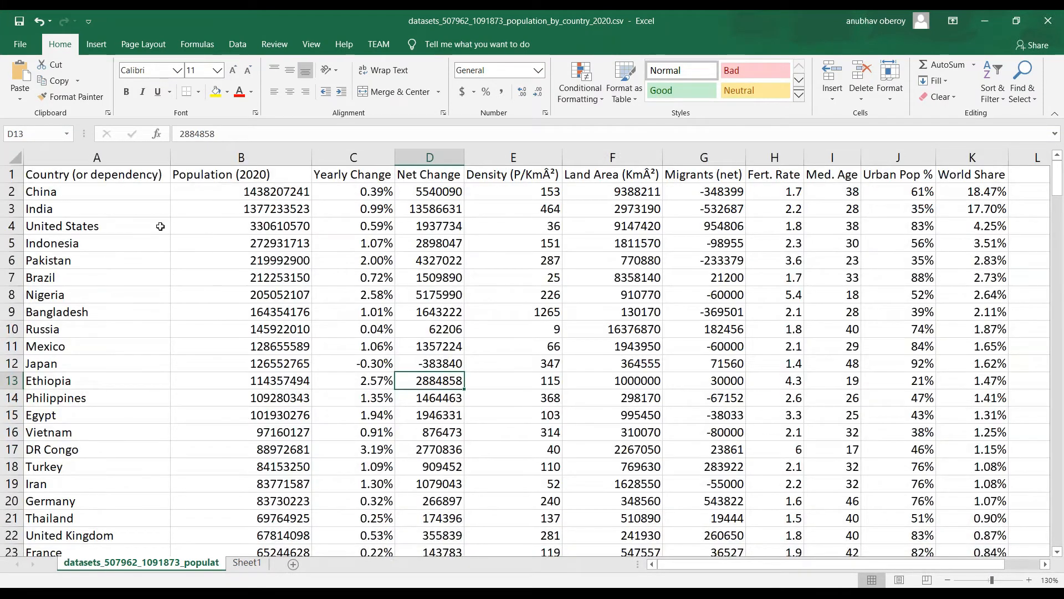
scroll("down", 3)
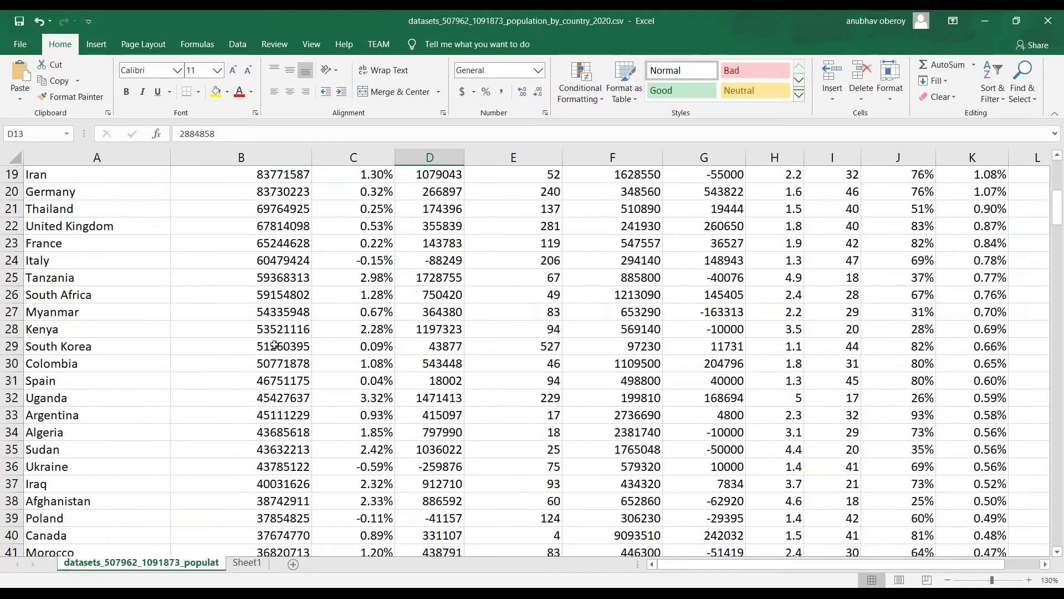
scroll("up", 3)
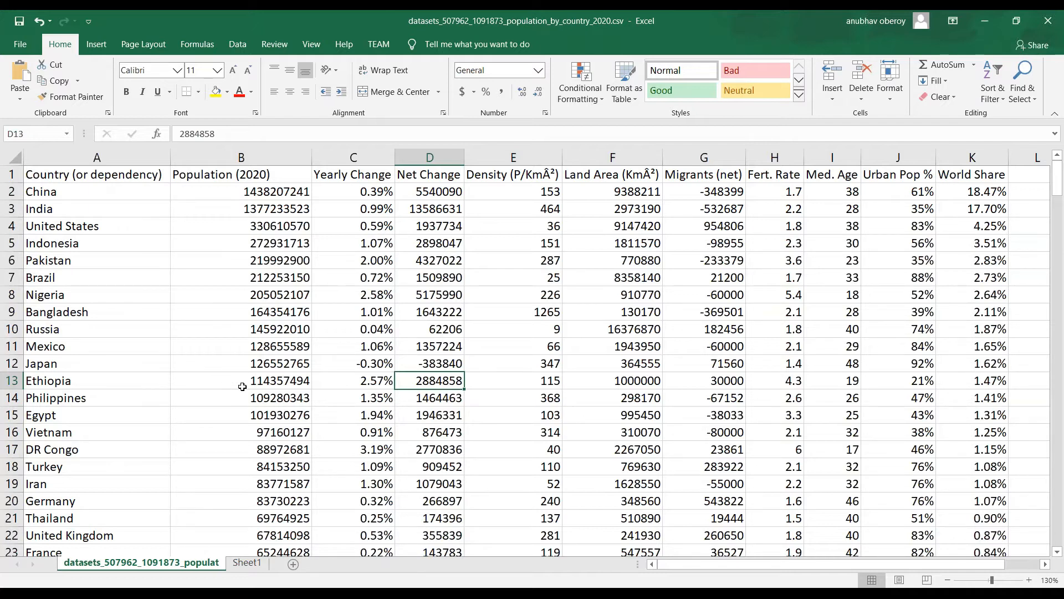
mouse_move(77, 201)
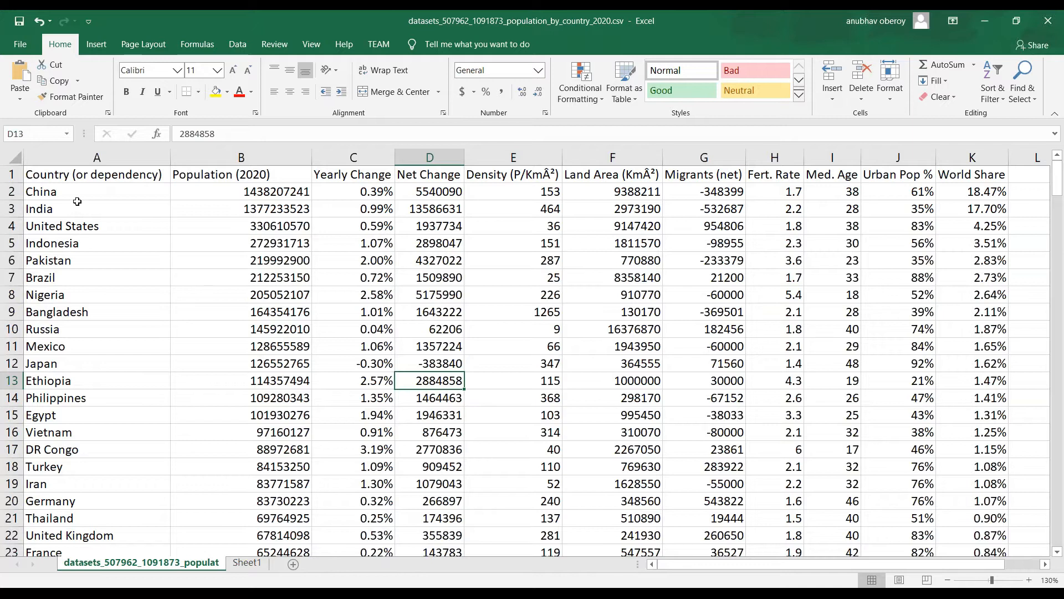
mouse_move(179, 239)
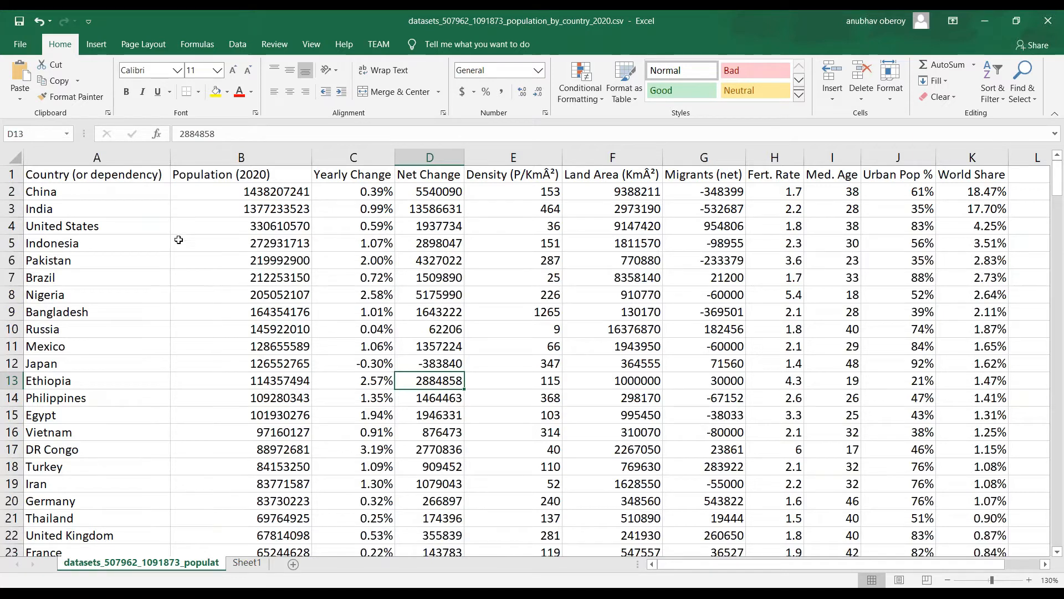
left_click_drag(240, 174, 240, 243)
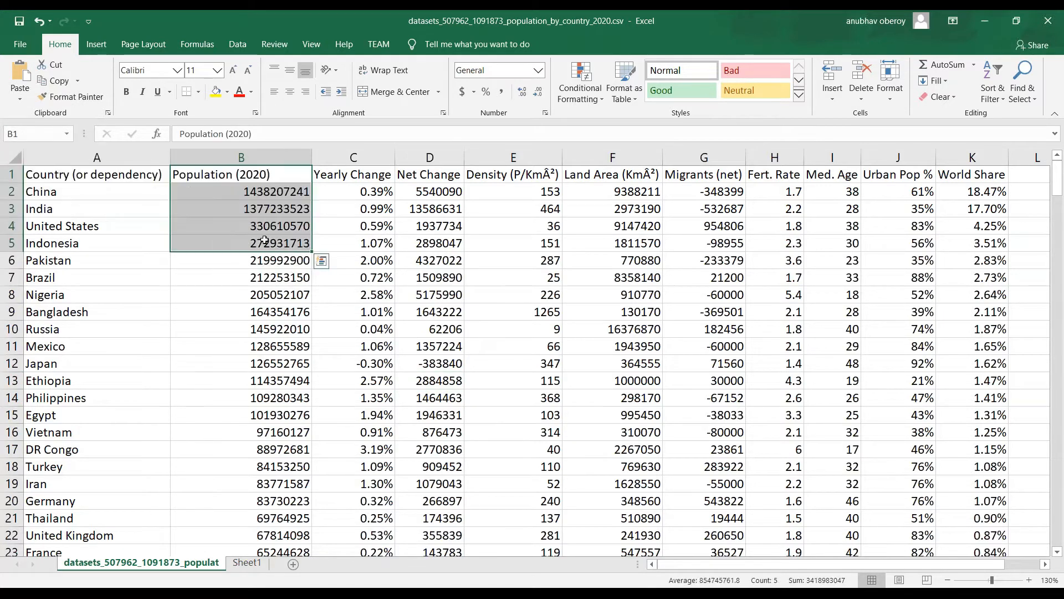
left_click(95, 174)
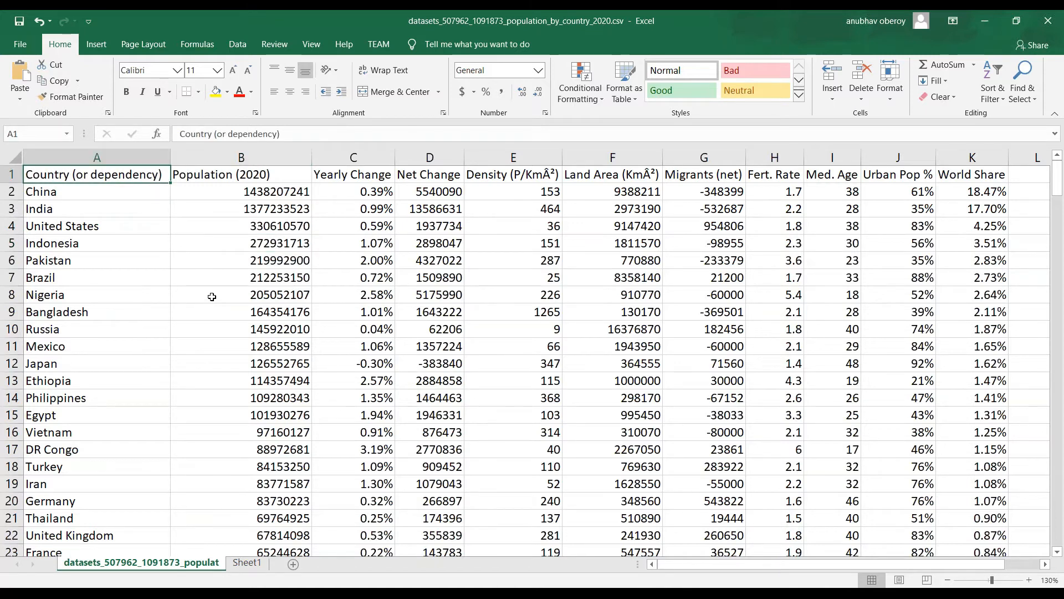
scroll("down", 3)
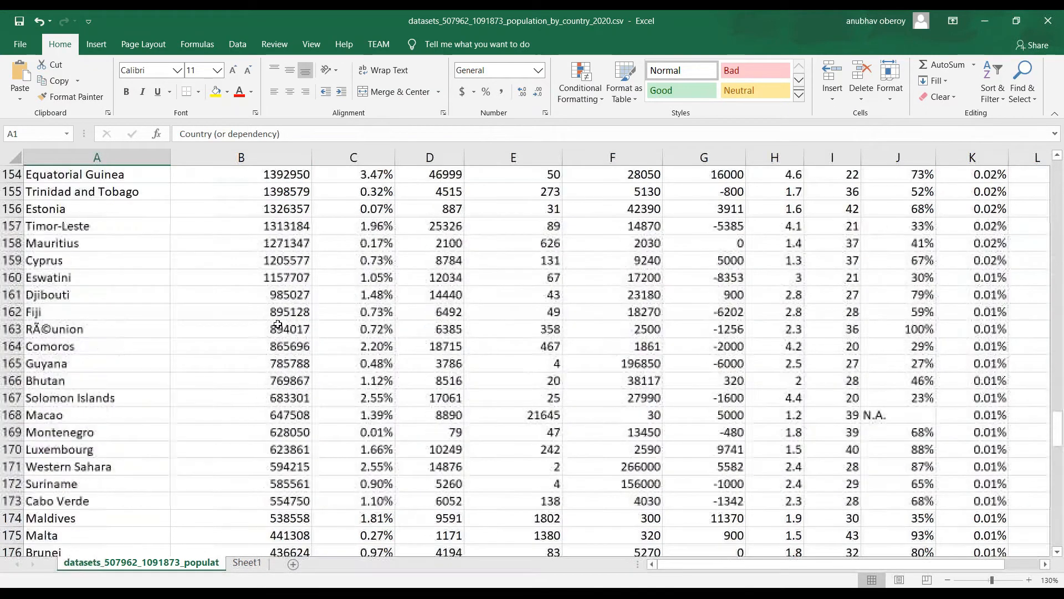
scroll("down", 3)
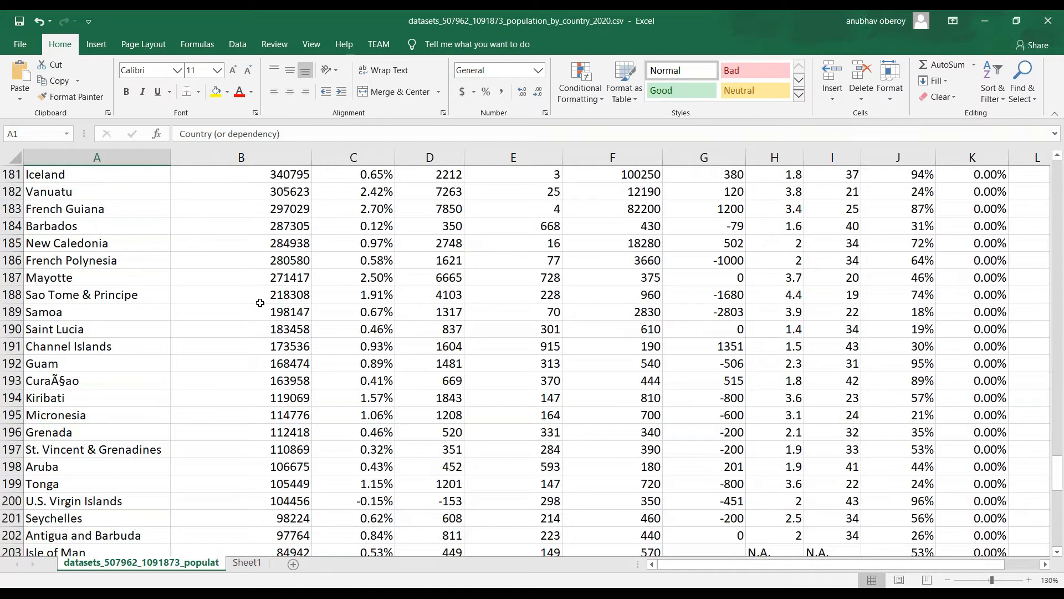
scroll("down", 3)
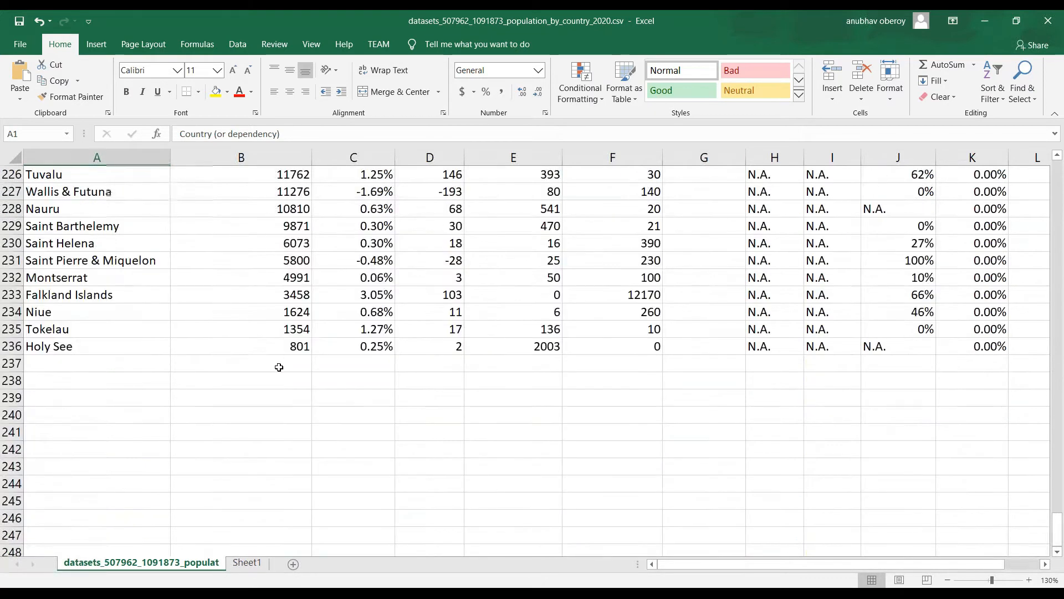
Total the populations with =SUM(B1:B236) in B237 and average them with =B237/236 in B238.
left_click(241, 362)
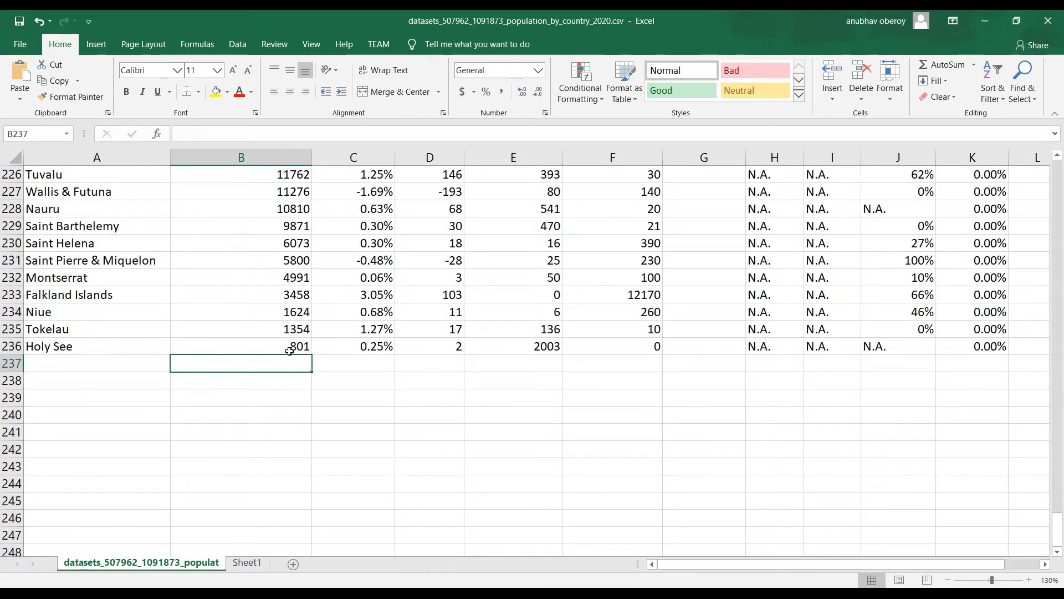
type("=sum(B236")
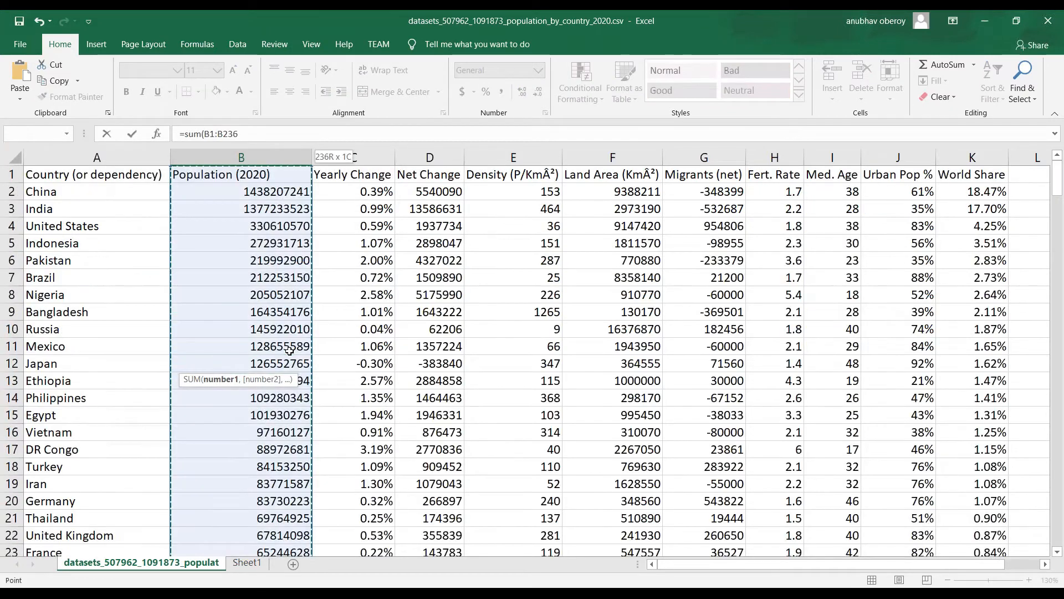
key("Return")
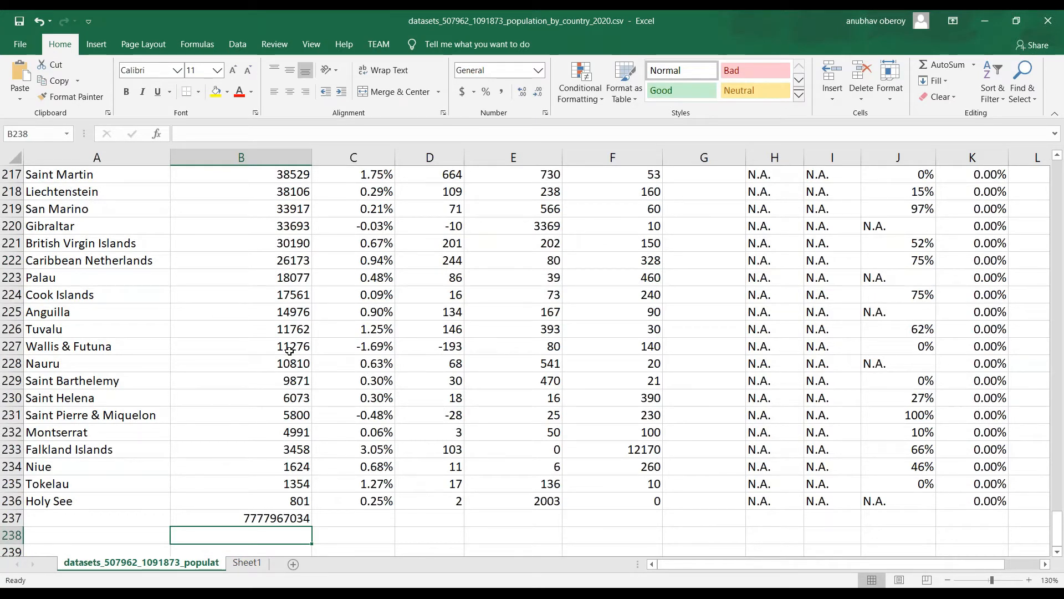
type("=B237")
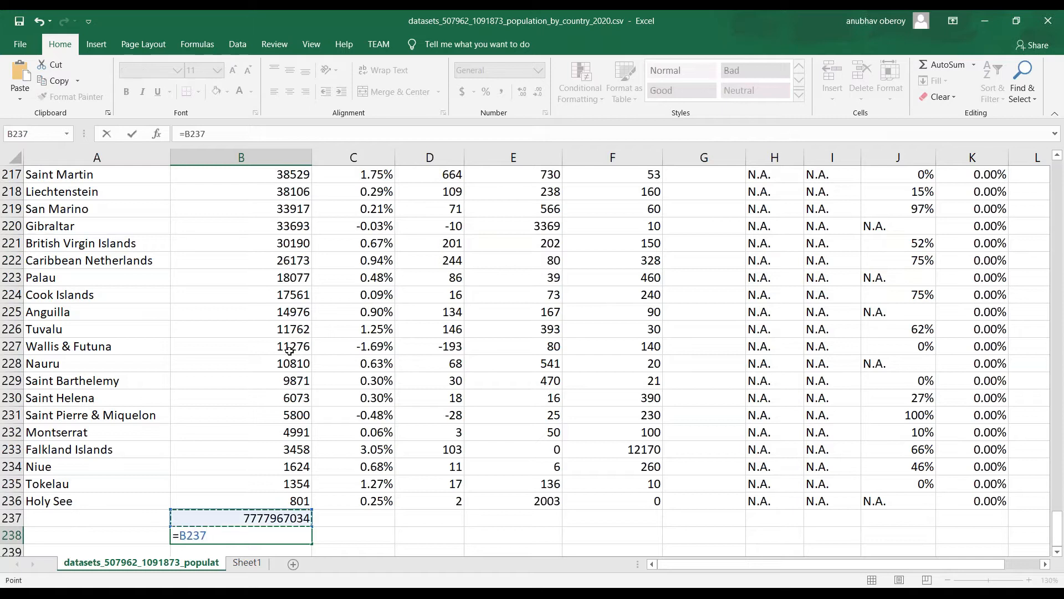
type("/2")
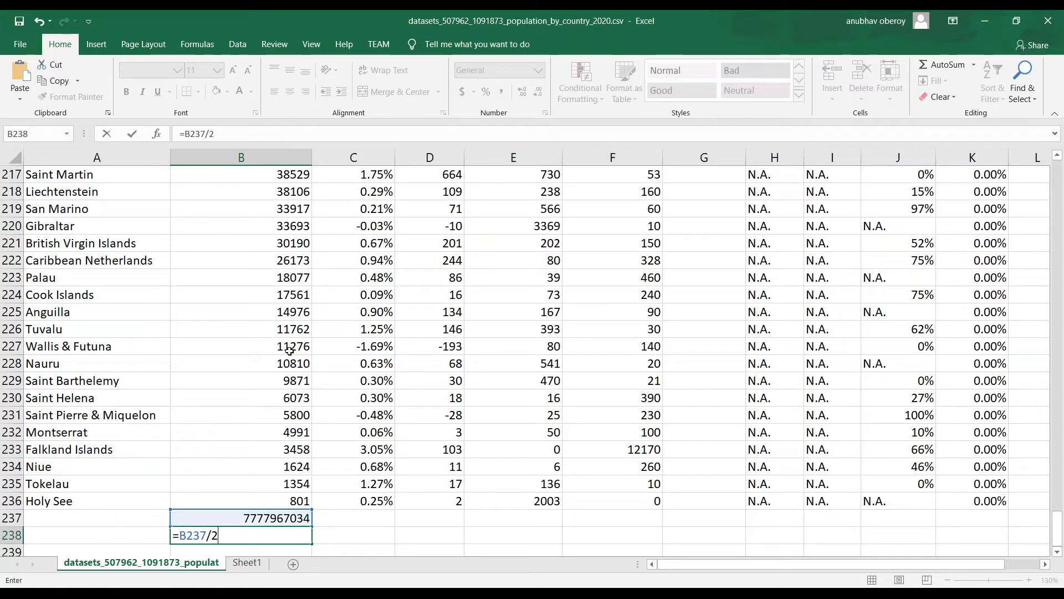
type("36")
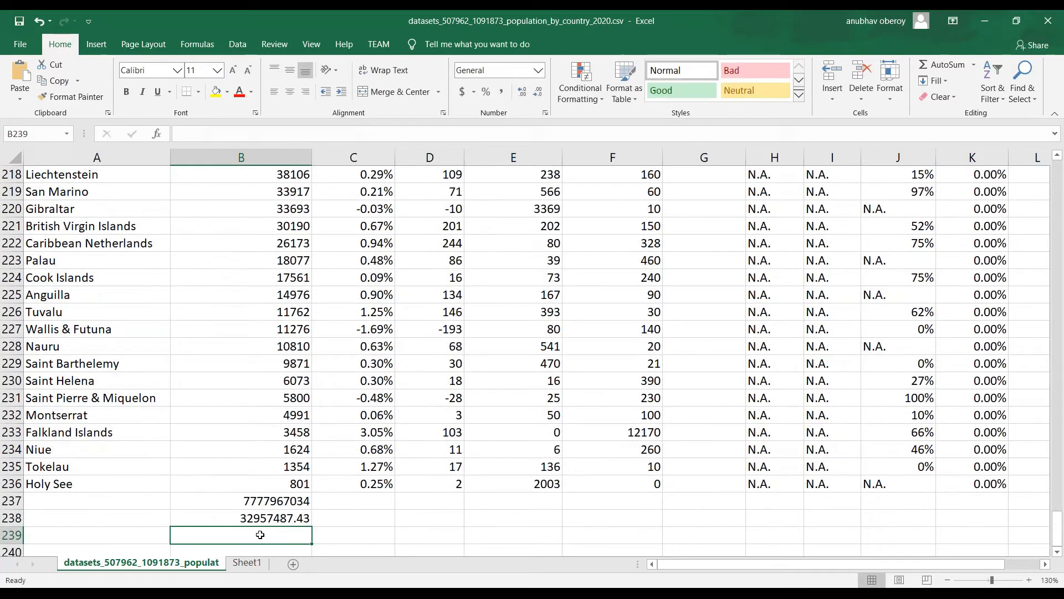
left_click(241, 518)
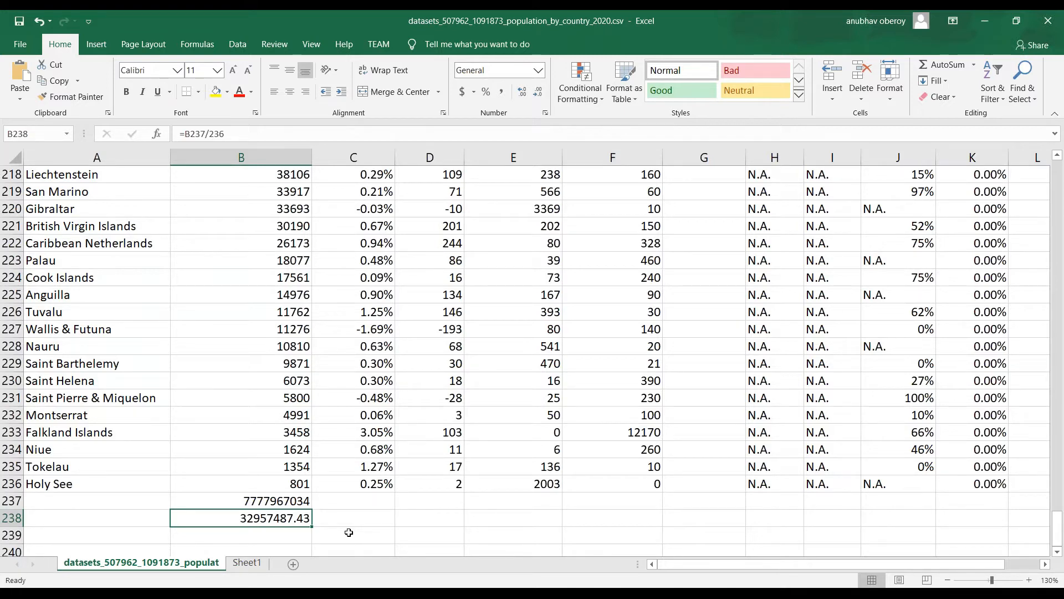
mouse_move(243, 501)
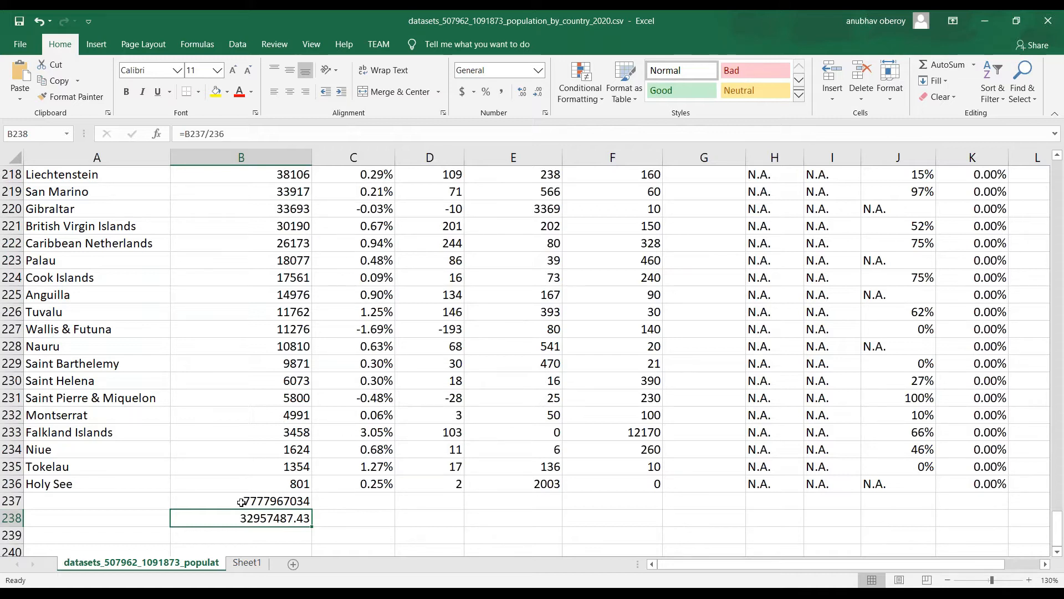
Enter a test calculation beside the average, then clear the helper total and average cells.
left_click(353, 518)
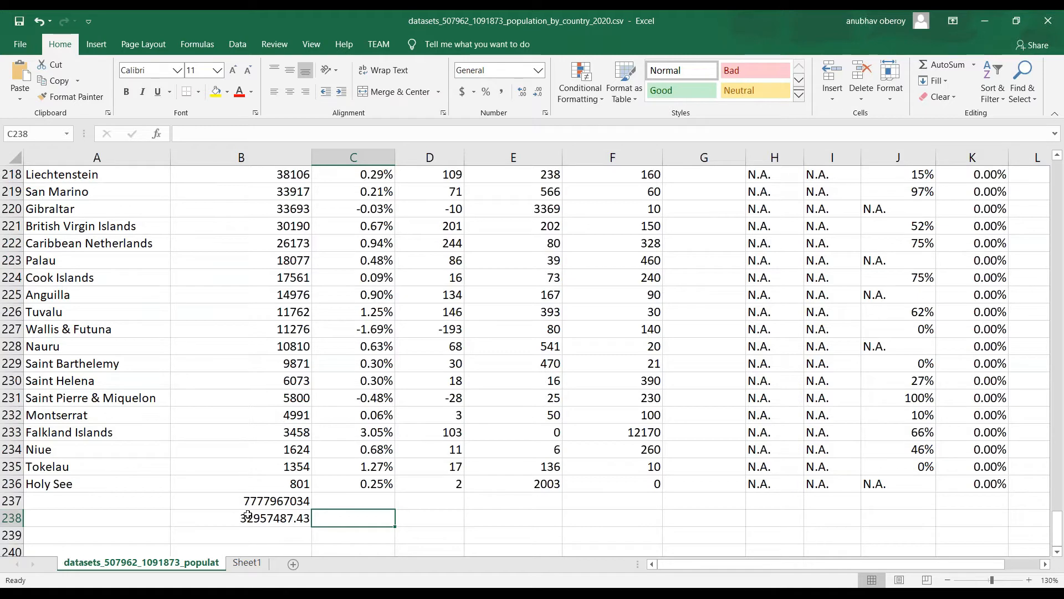
mouse_move(278, 517)
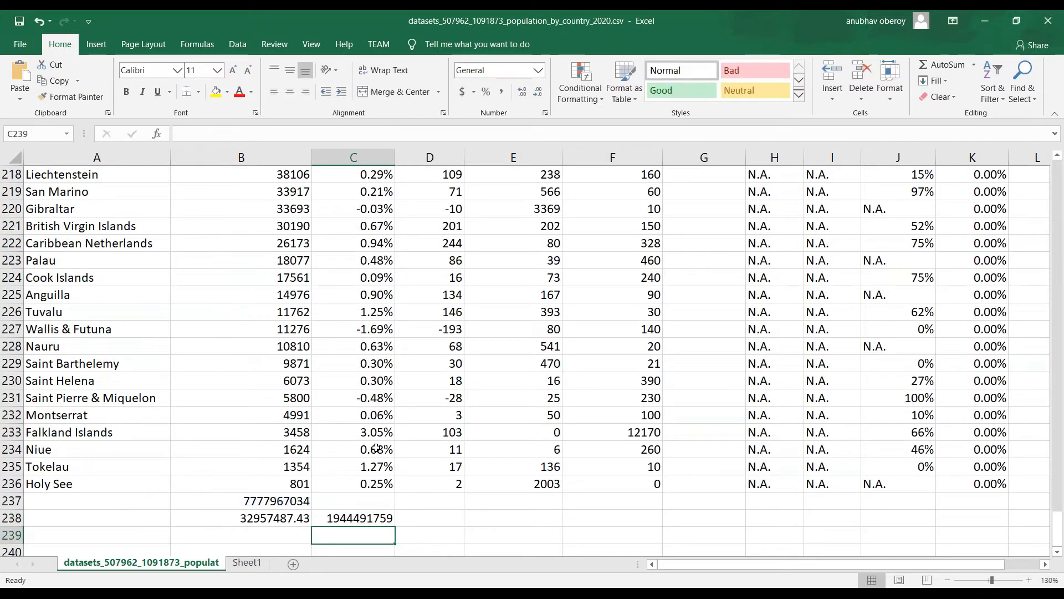
left_click(353, 518)
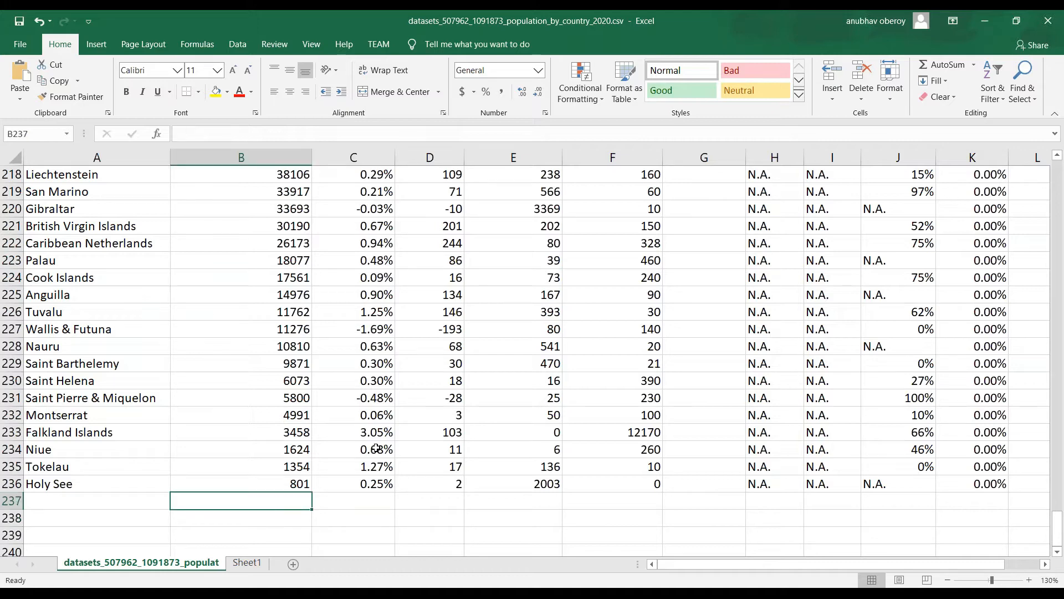
scroll("up", 3)
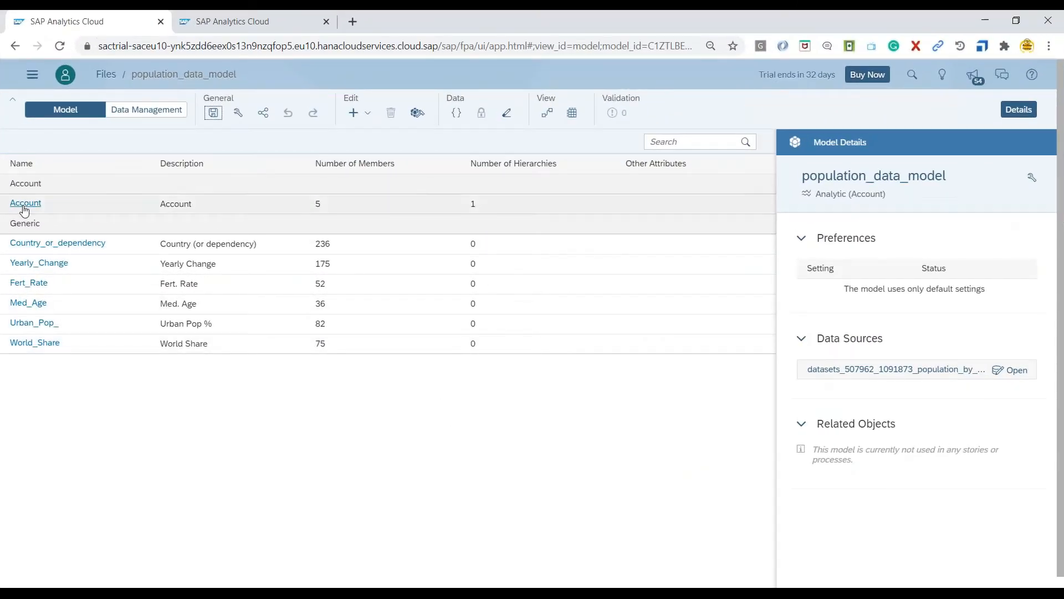
Open the Account dimension member grid and select the empty row for a new member.
left_click(26, 203)
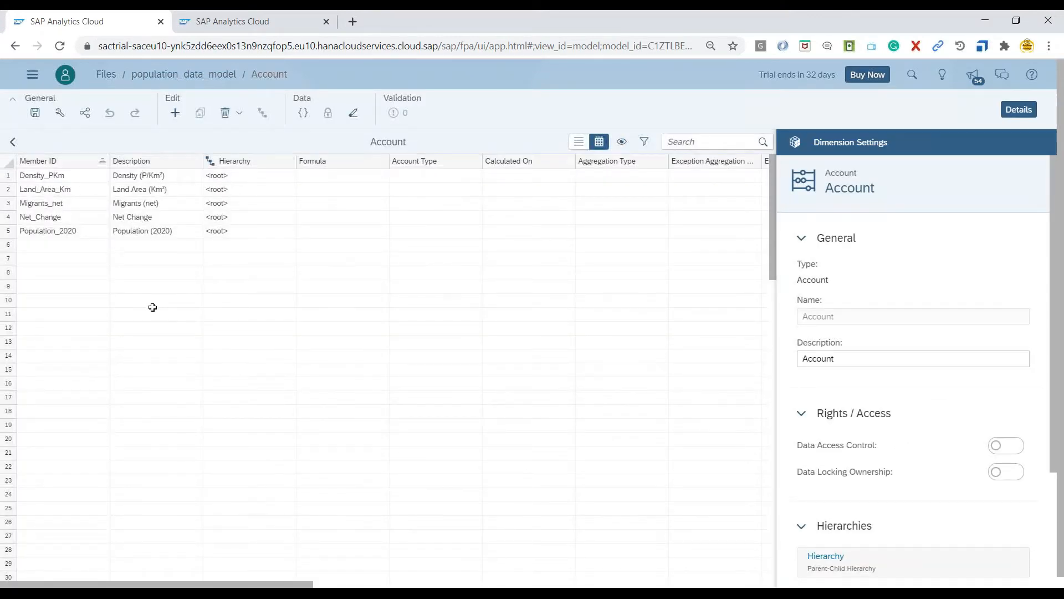
mouse_move(154, 282)
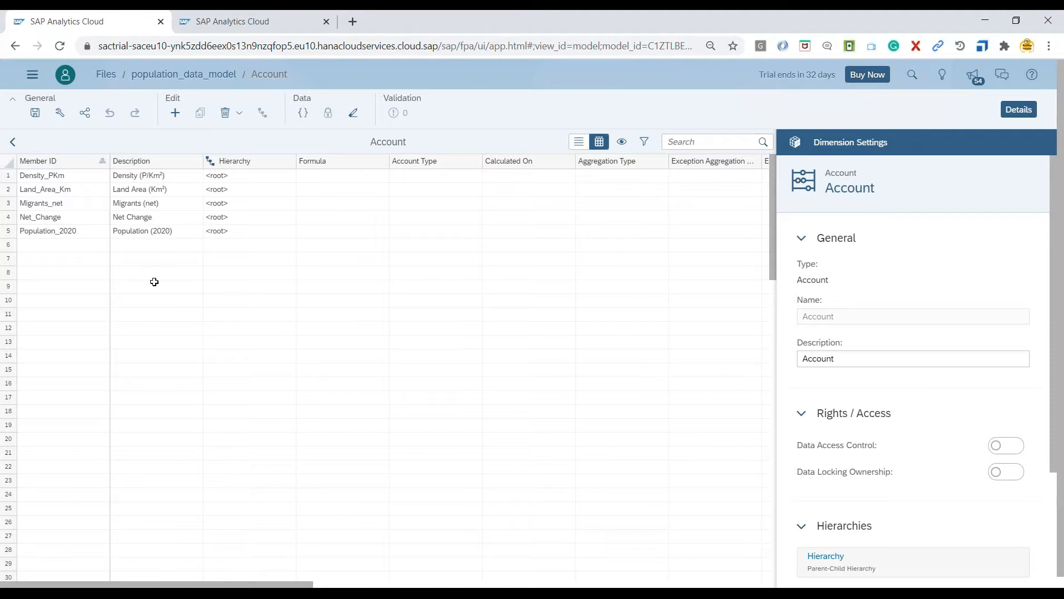
mouse_move(80, 256)
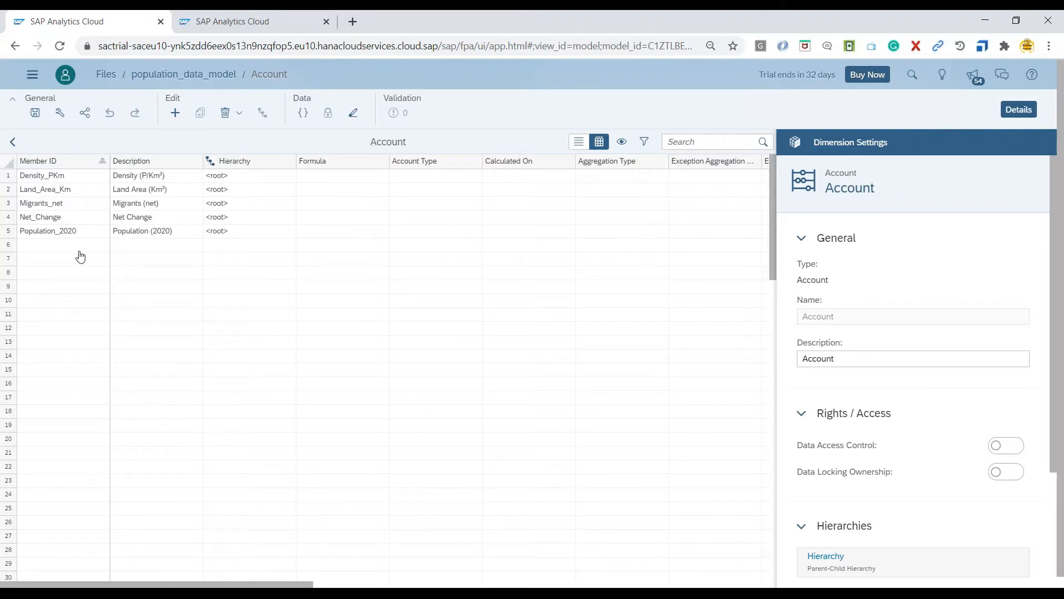
left_click(61, 245)
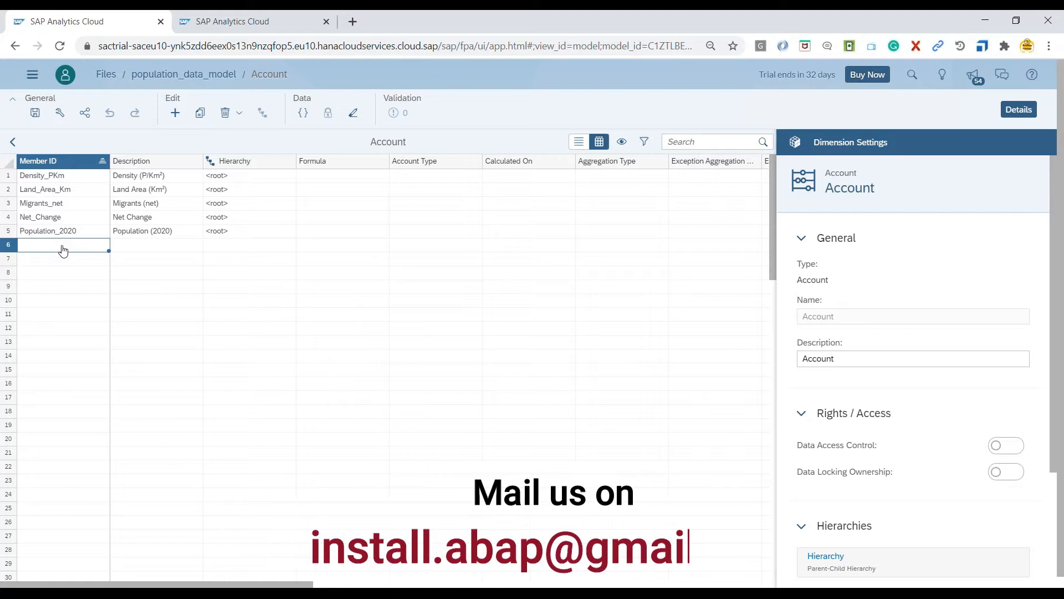
Add member Population_EA with description 'Exception Agg. example'.
type("pOPUL")
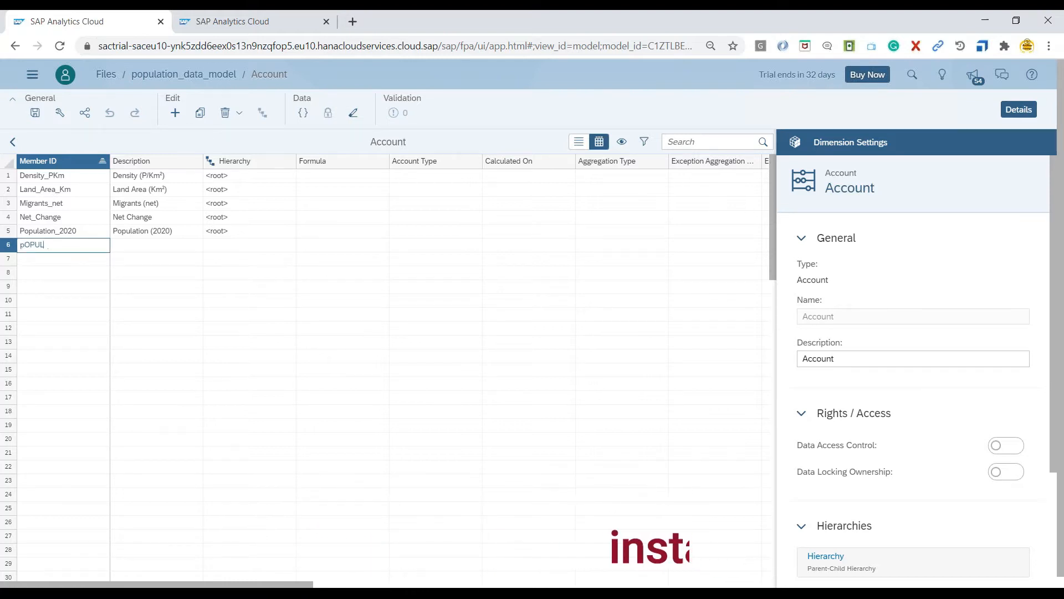
type("Population_EA")
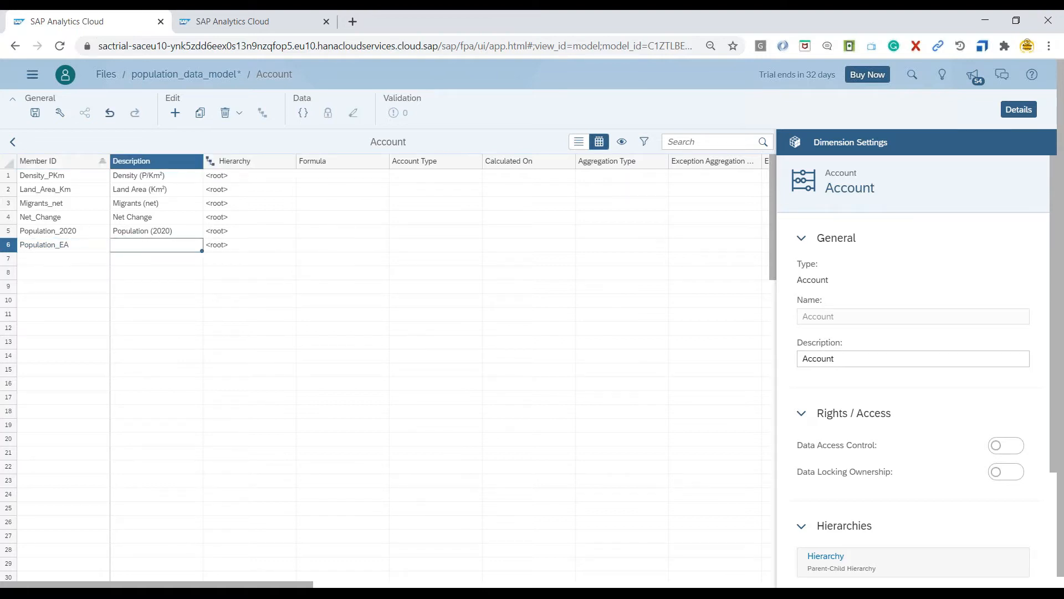
type("Exception Agg. example")
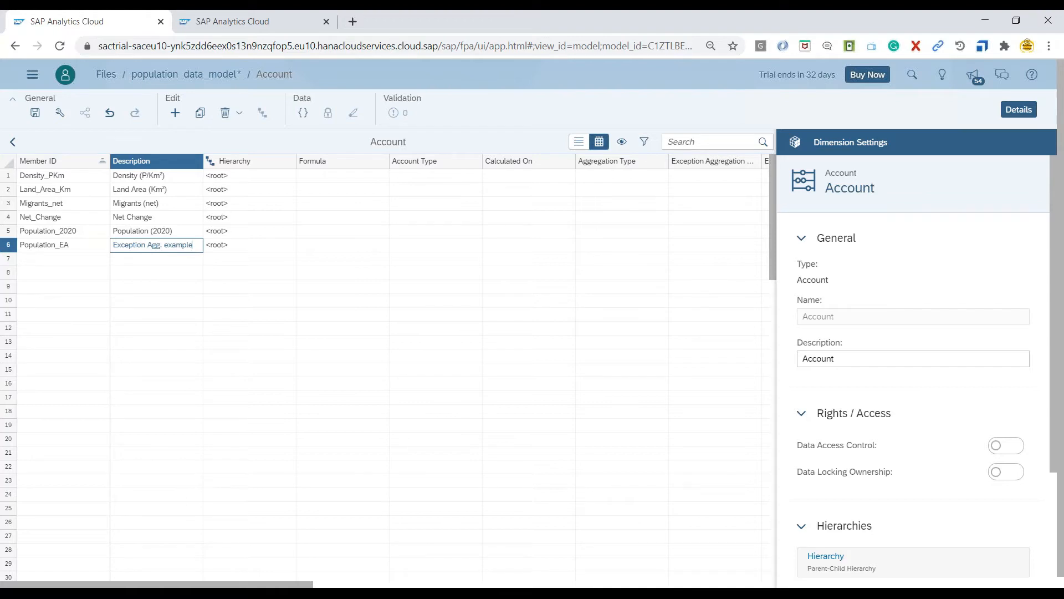
left_click(340, 245)
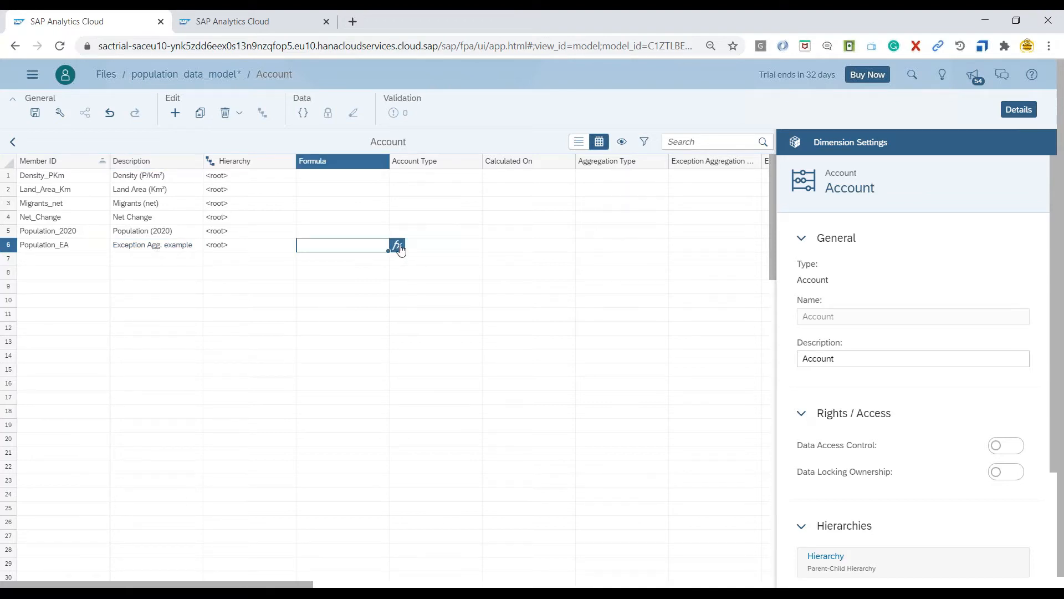
Set Population_EA's formula to [Population_2020] in the formula editor.
left_click(396, 245)
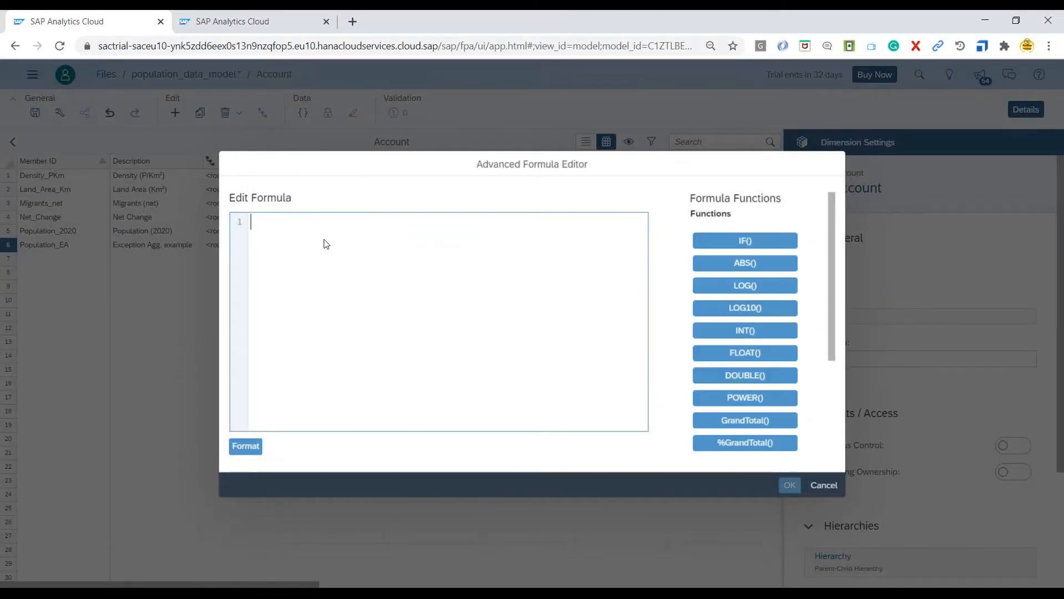
type("p")
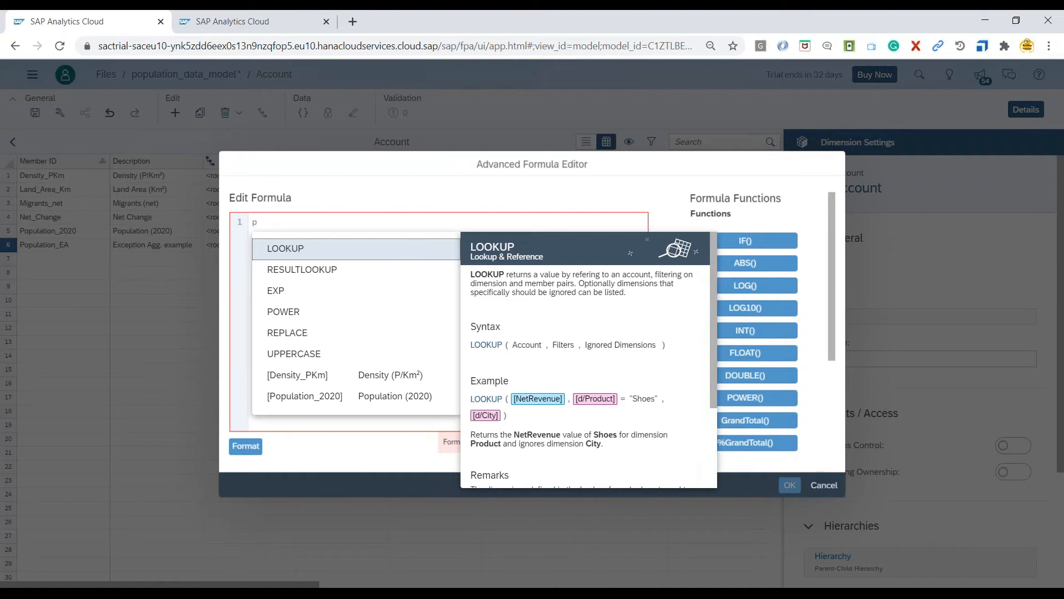
left_click(304, 396)
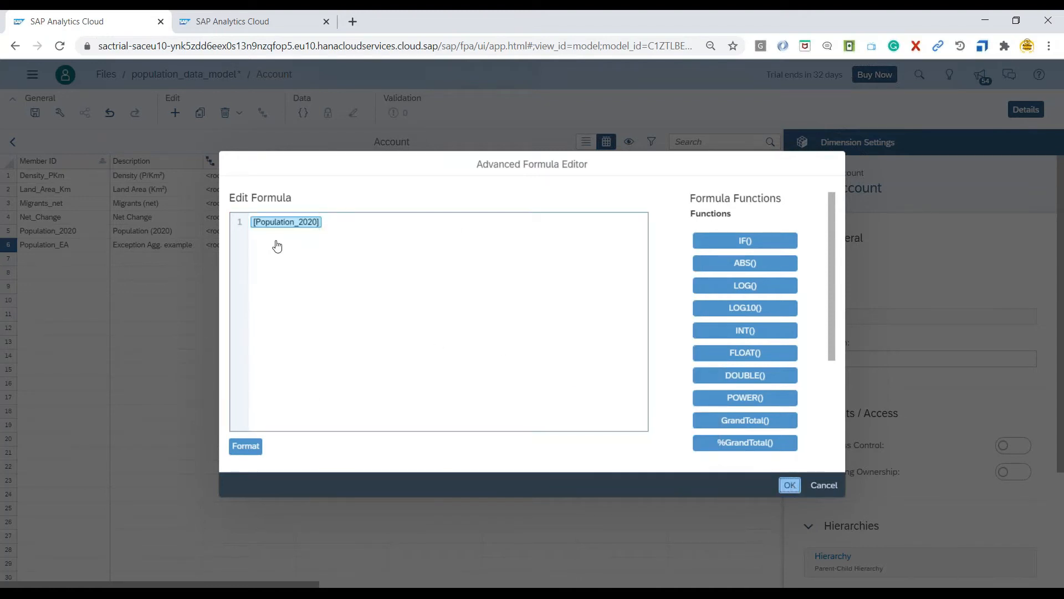
left_click(788, 484)
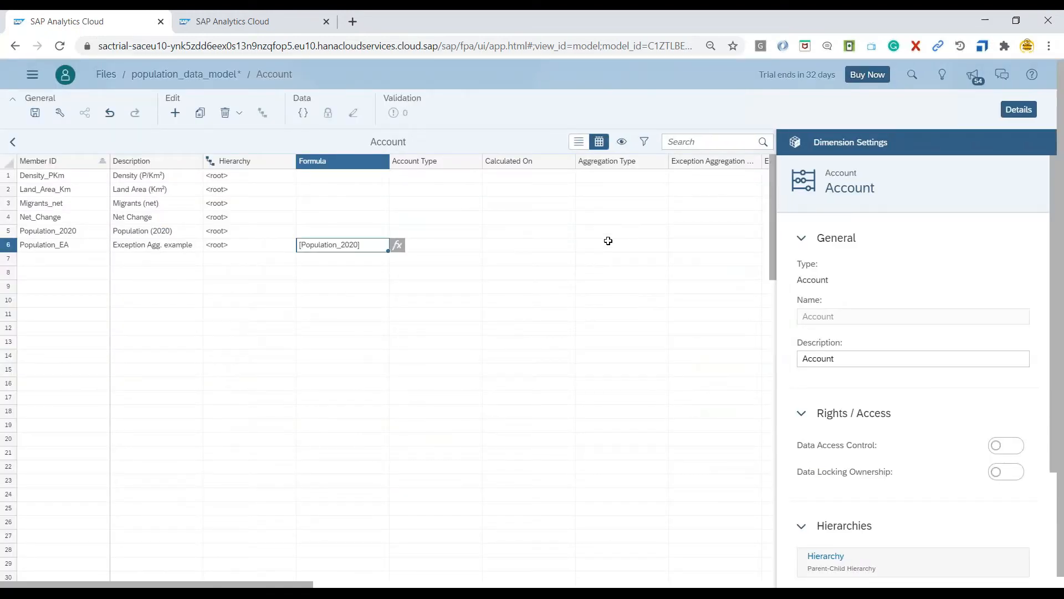
Set Population_EA's exception aggregation type to AVG.
left_click(567, 244)
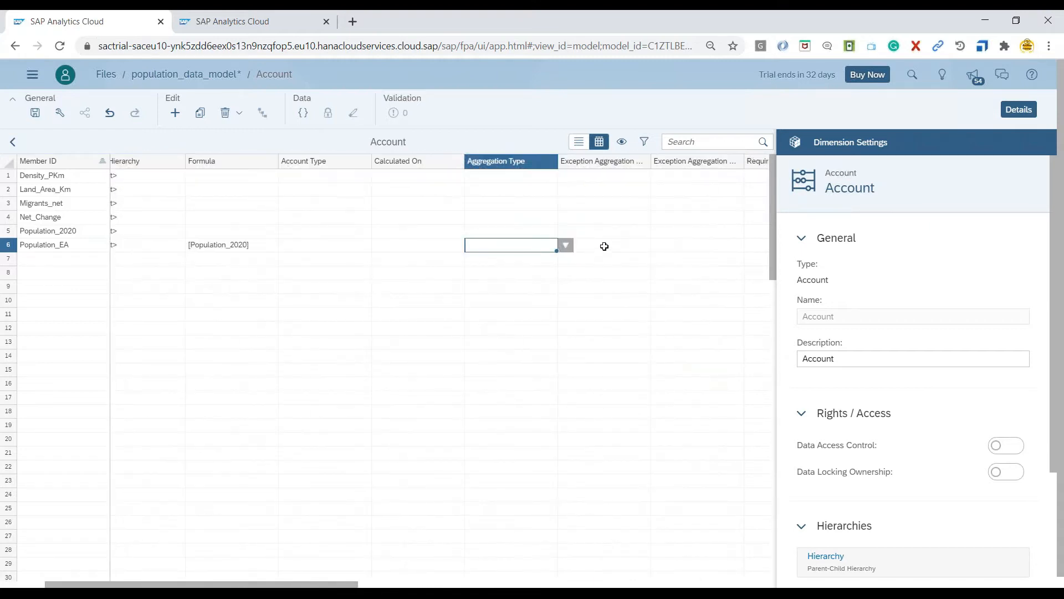
left_click(603, 244)
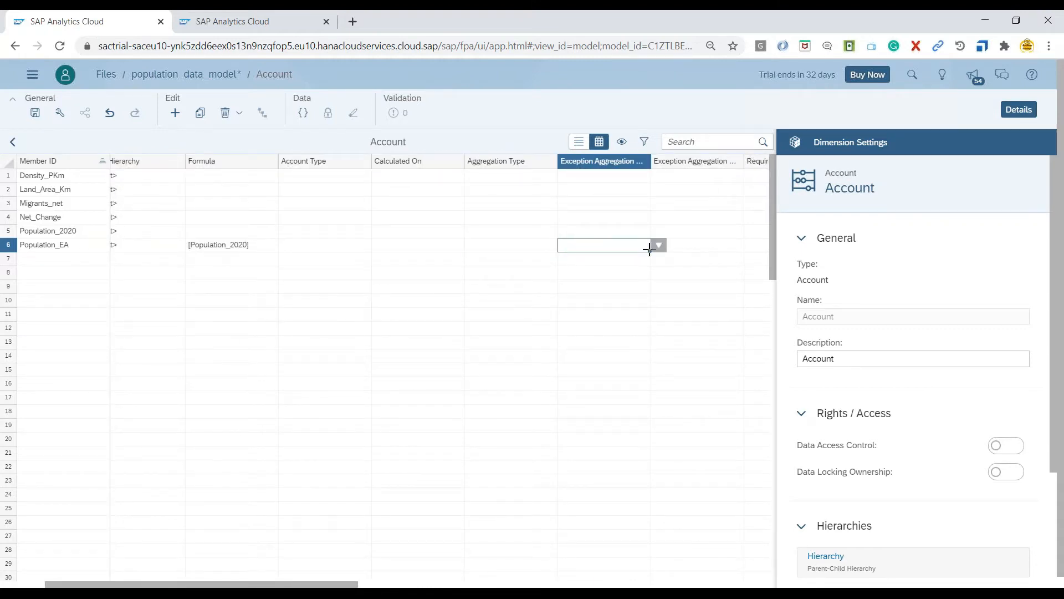
left_click(658, 245)
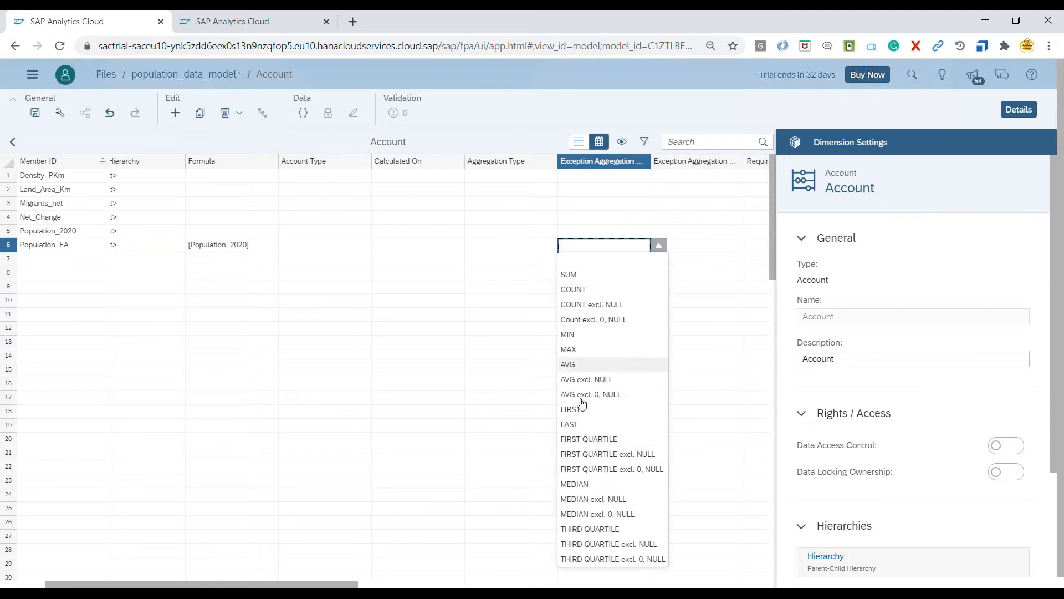
mouse_move(588, 368)
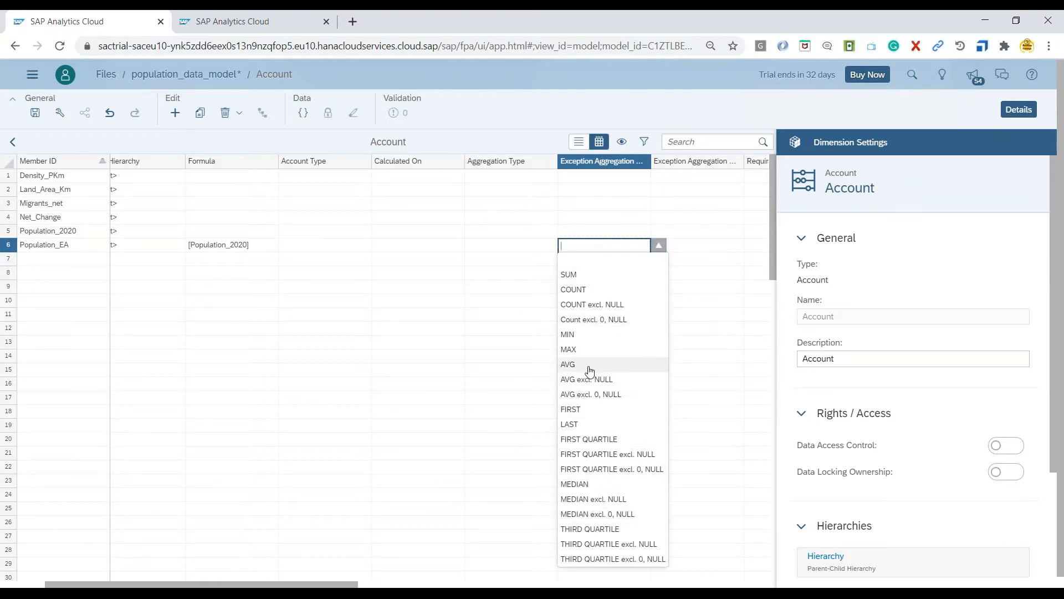
left_click(568, 363)
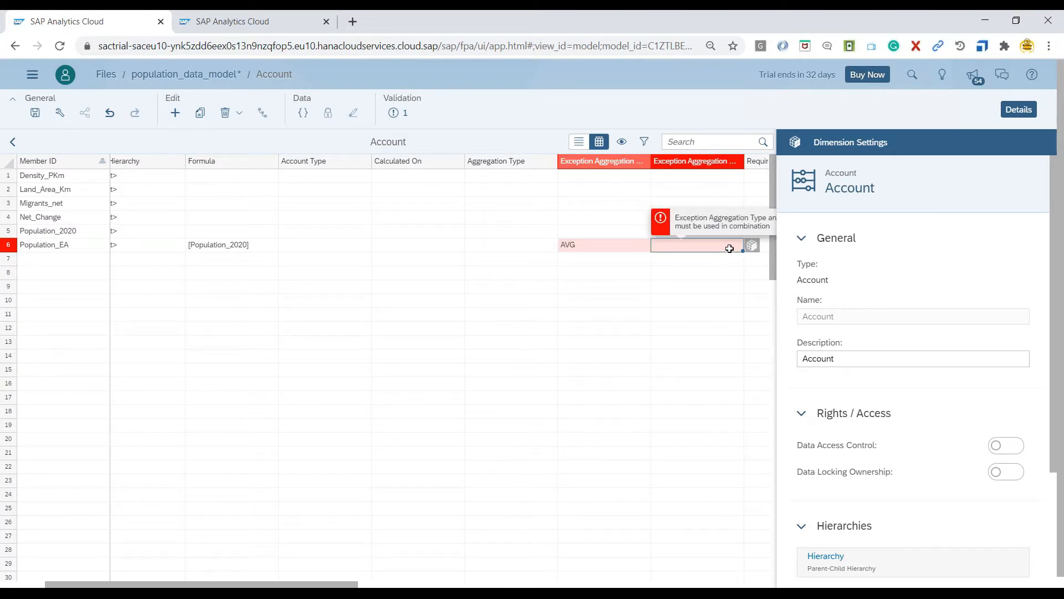
mouse_move(751, 245)
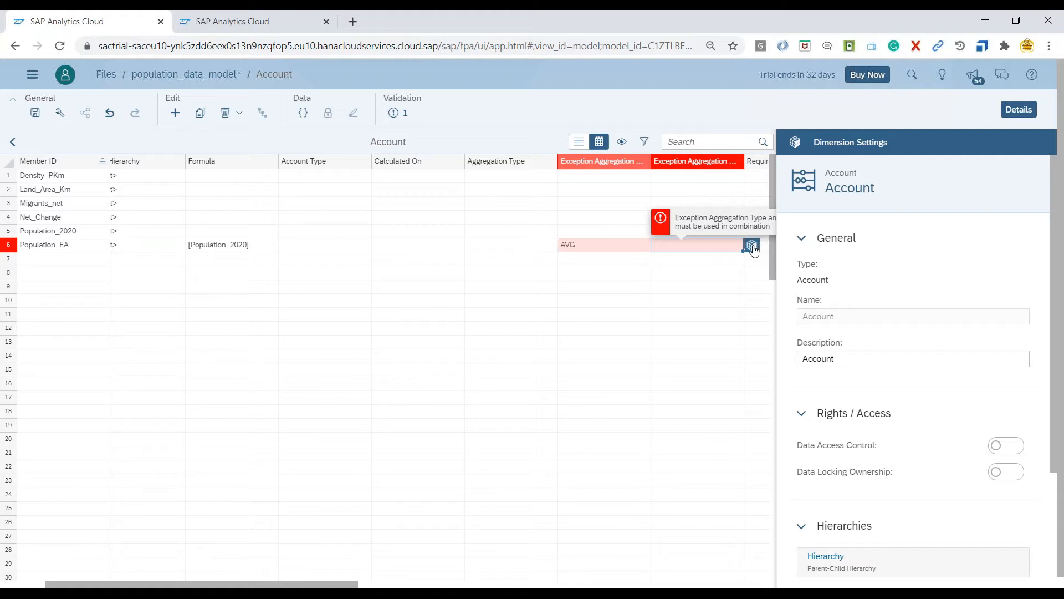
mouse_move(718, 253)
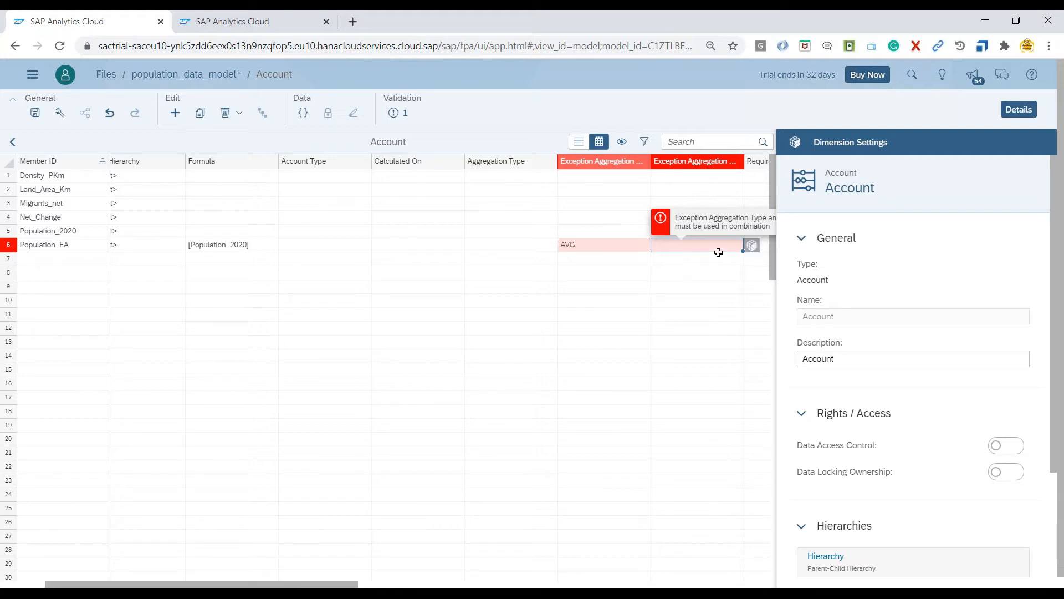
mouse_move(951, 47)
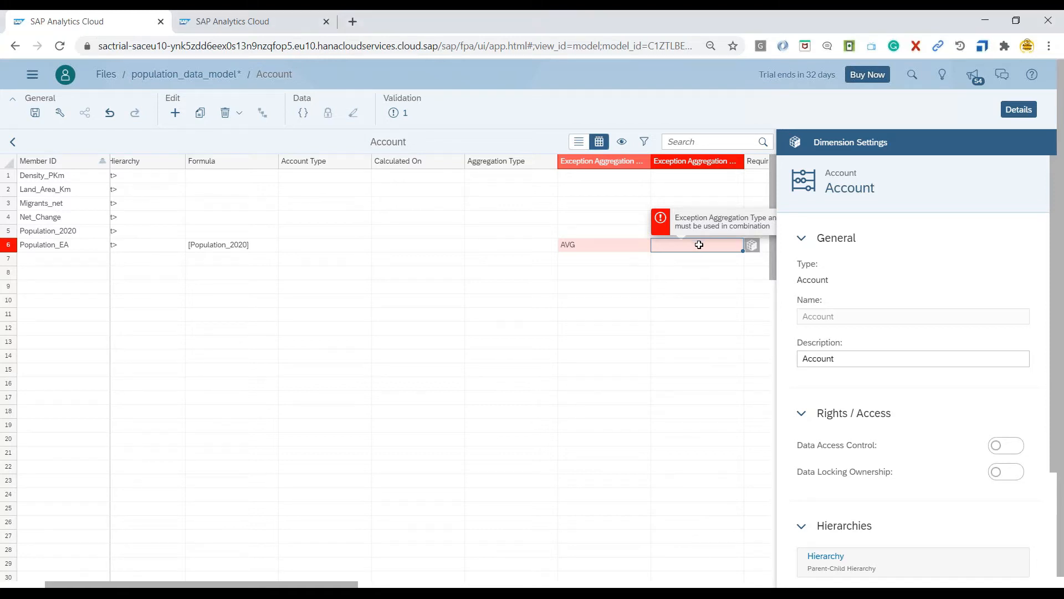
Choose Country_or_dependency as Population_EA's exception aggregation dimension.
left_click(752, 245)
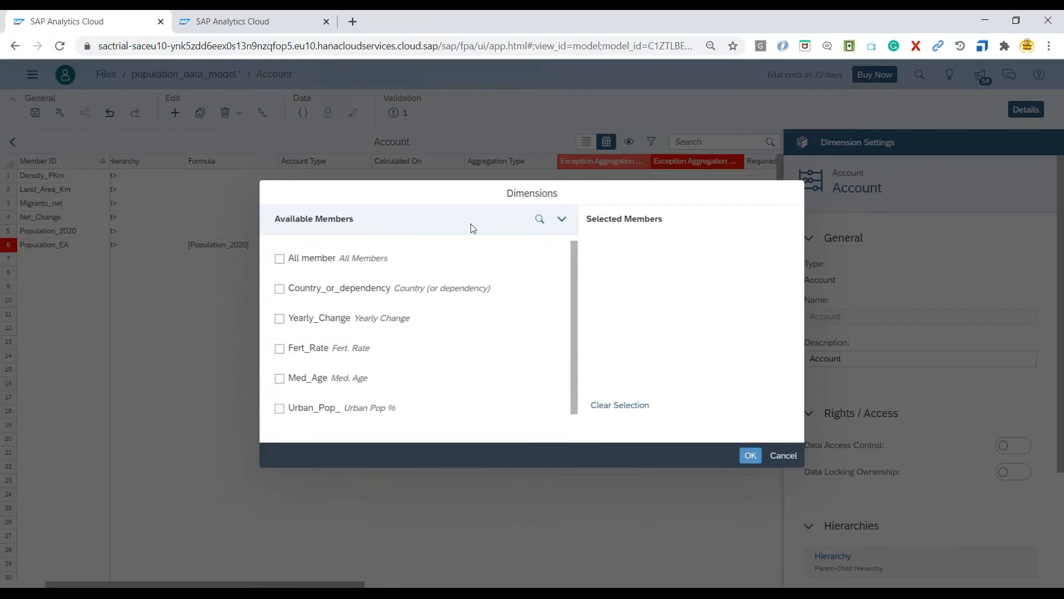
left_click(279, 288)
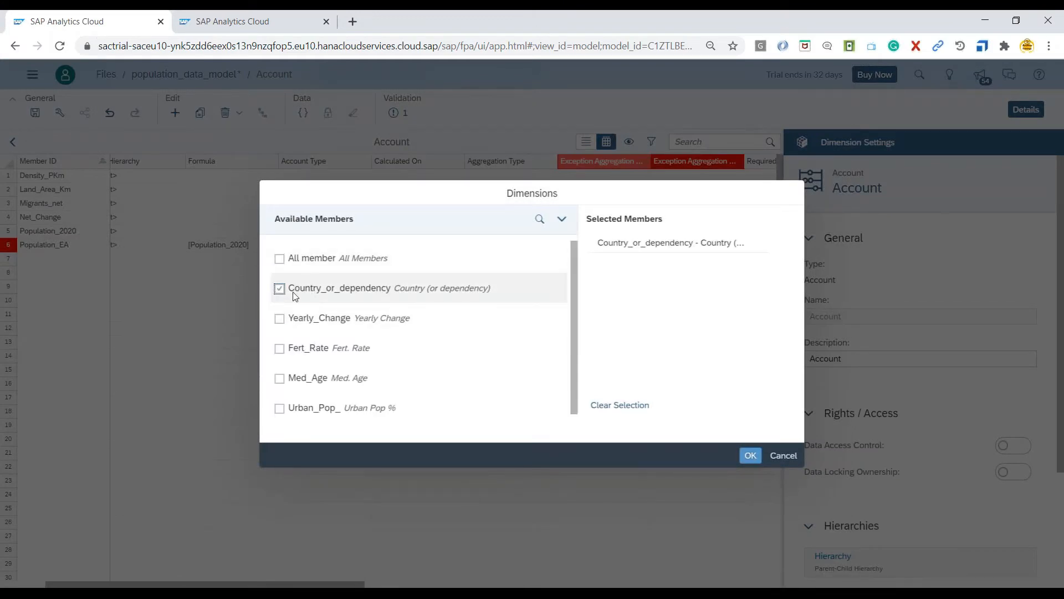
left_click(750, 455)
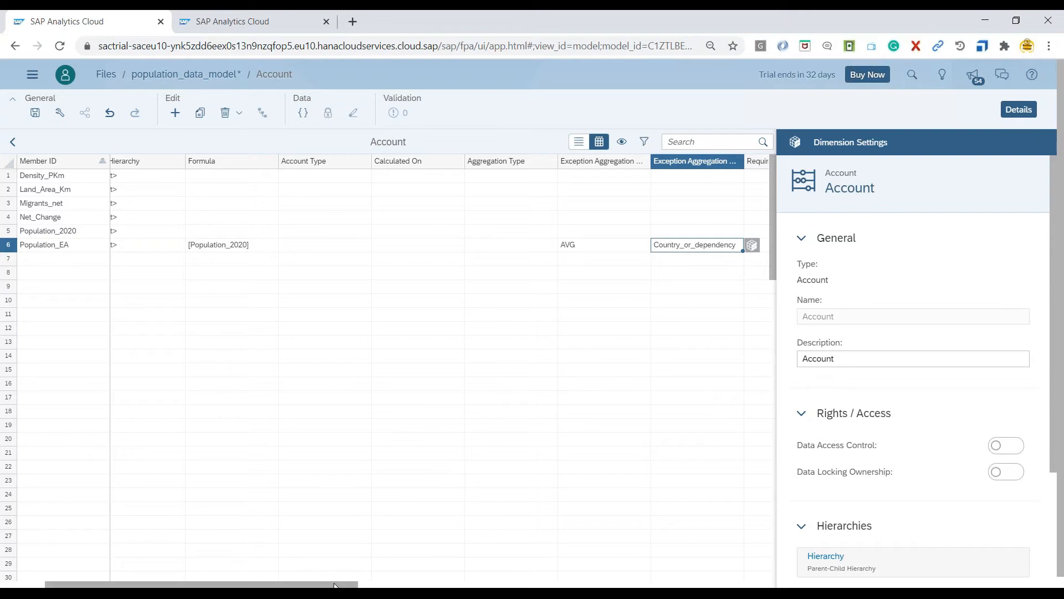
Save population_data_model and switch to the new story tab.
scroll("left", 3)
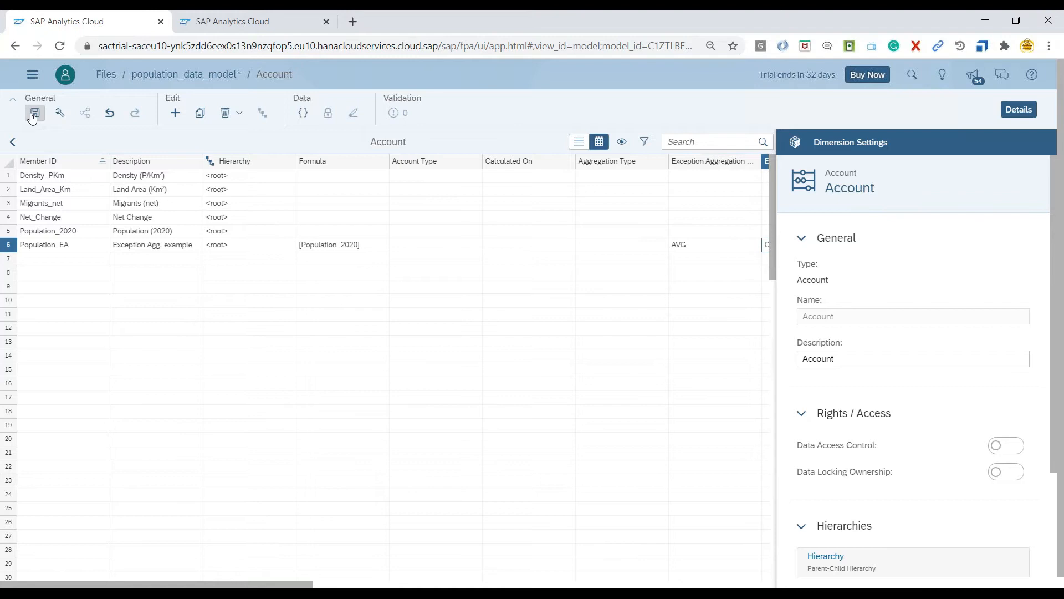
left_click(35, 113)
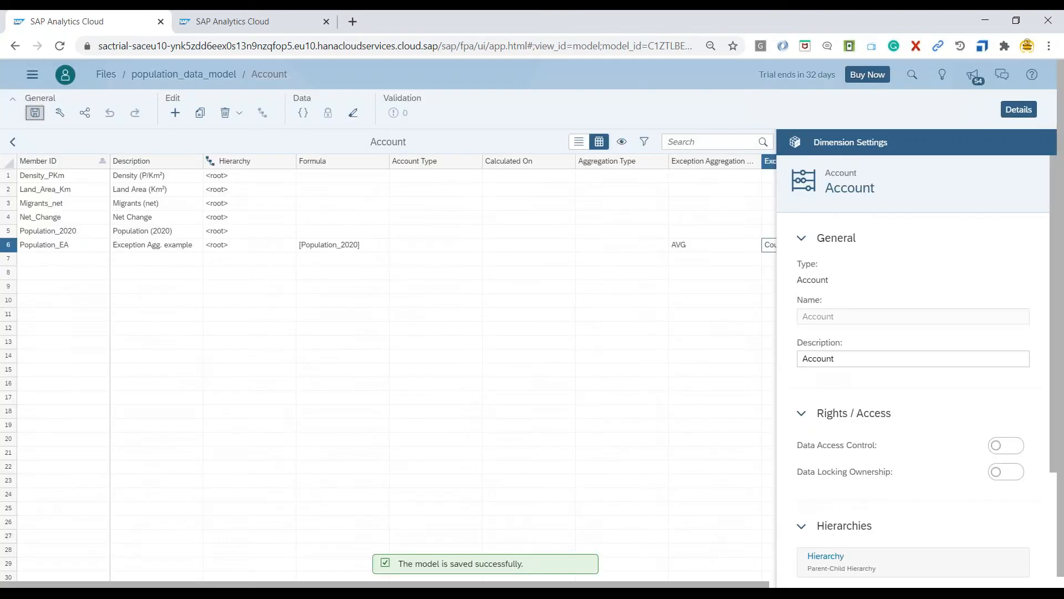
left_click(253, 21)
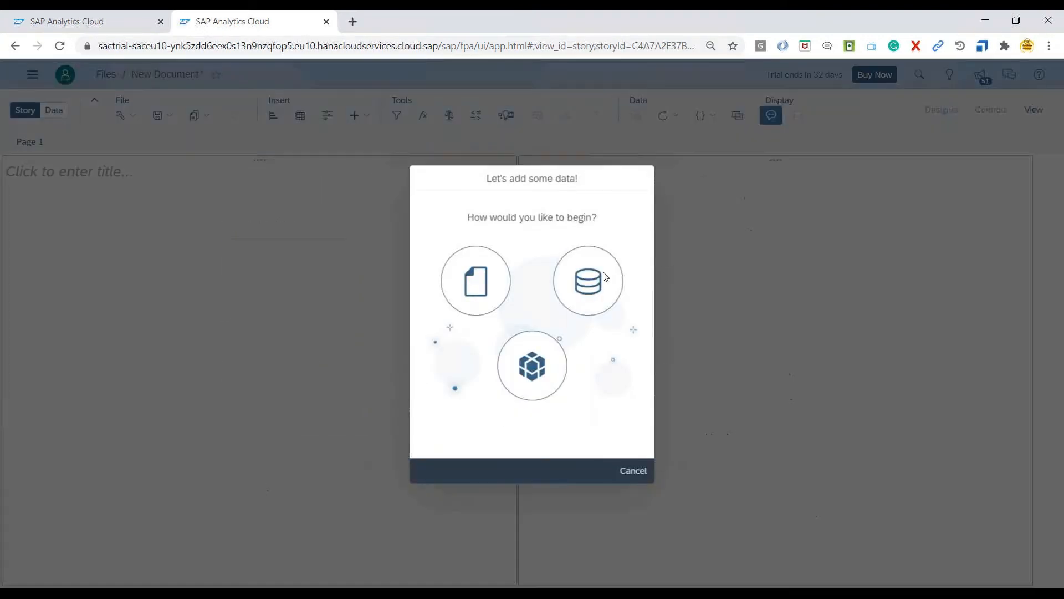
Add population_data_model as the story's data source from existing models.
left_click(587, 280)
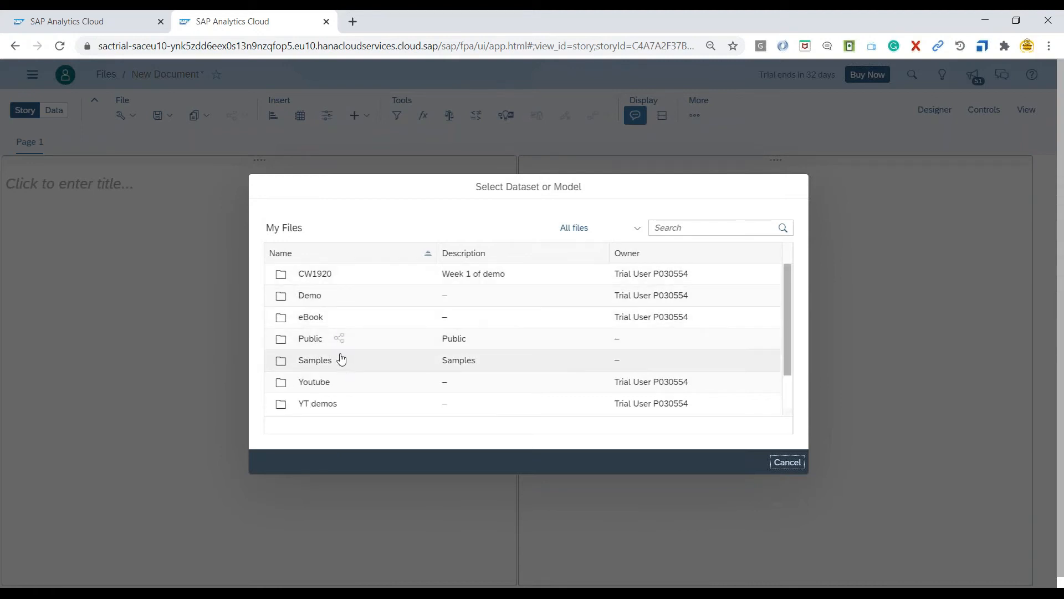
mouse_move(991, 85)
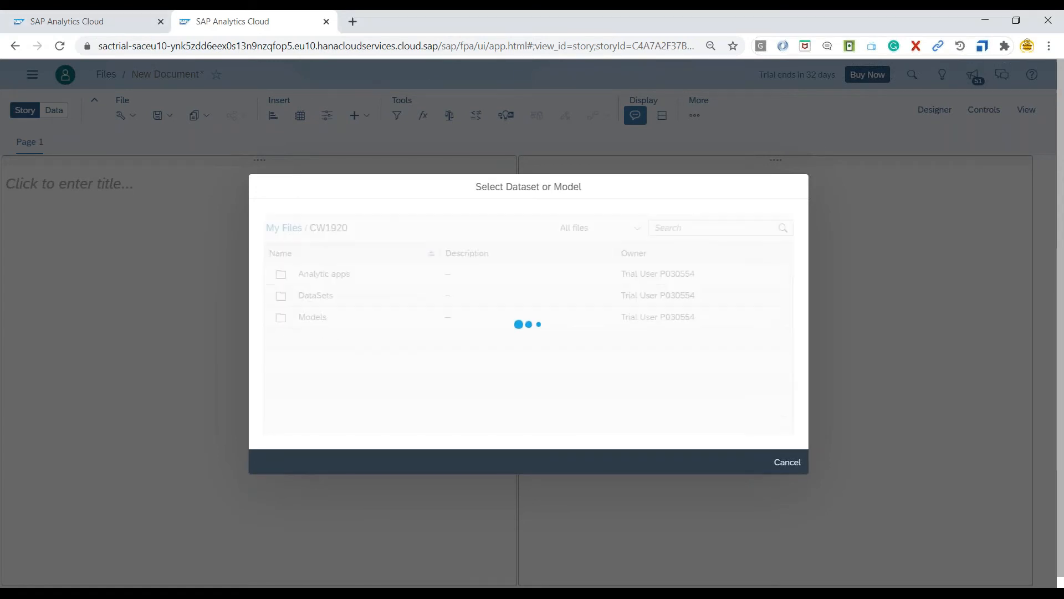
left_click(312, 317)
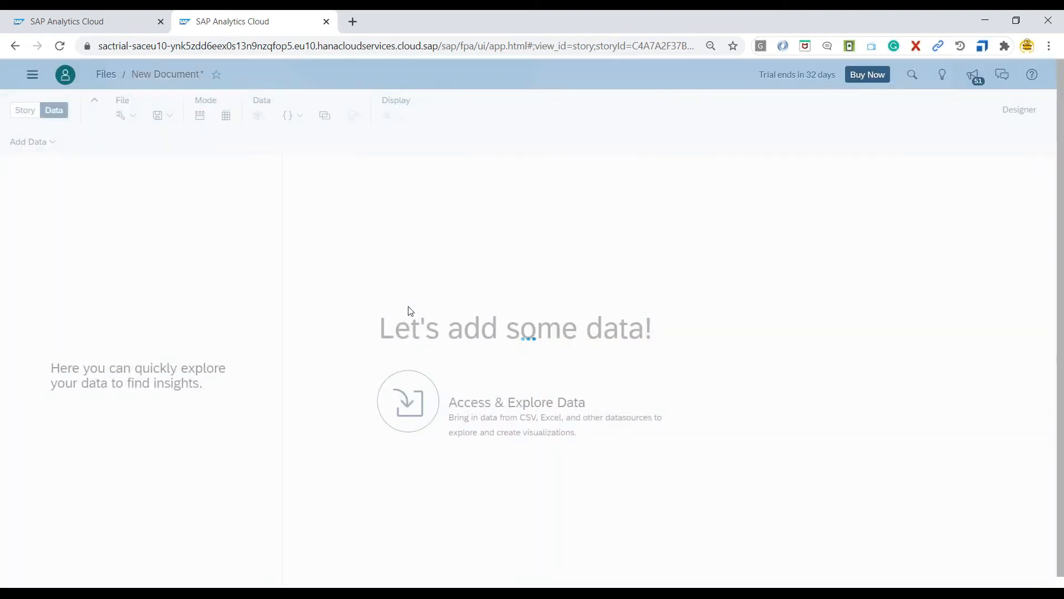
mouse_move(292, 365)
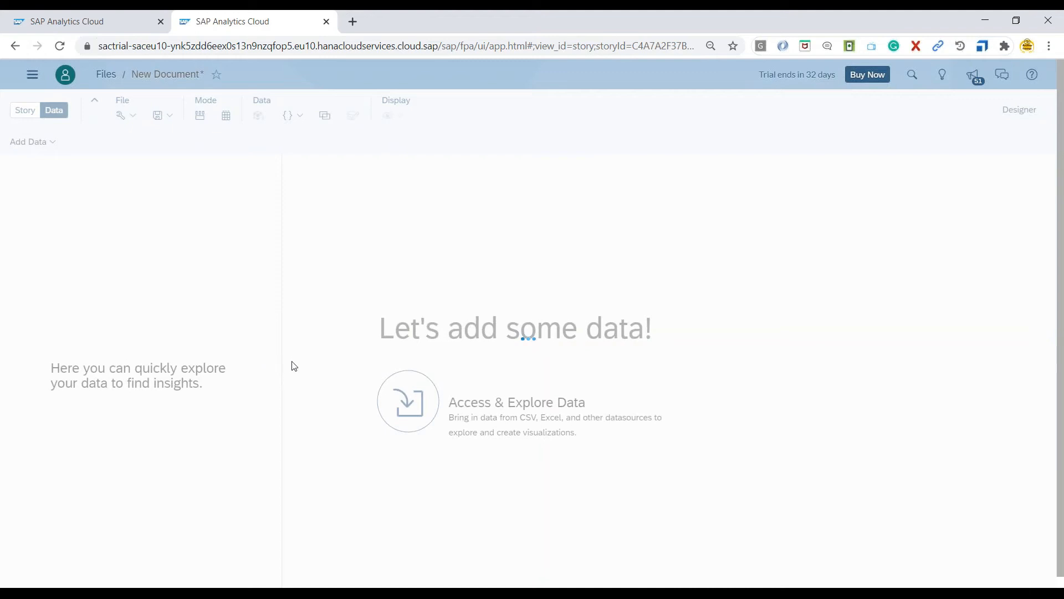
left_click(408, 400)
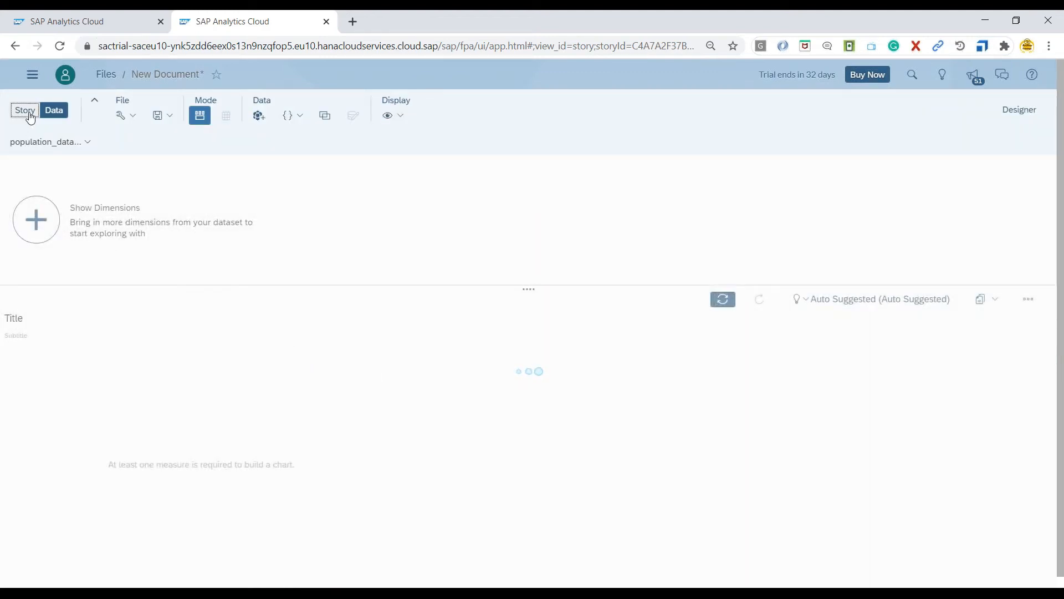
Title Page 1 'AnubhavTrainings.com Exception Aggregation Example'.
left_click(25, 109)
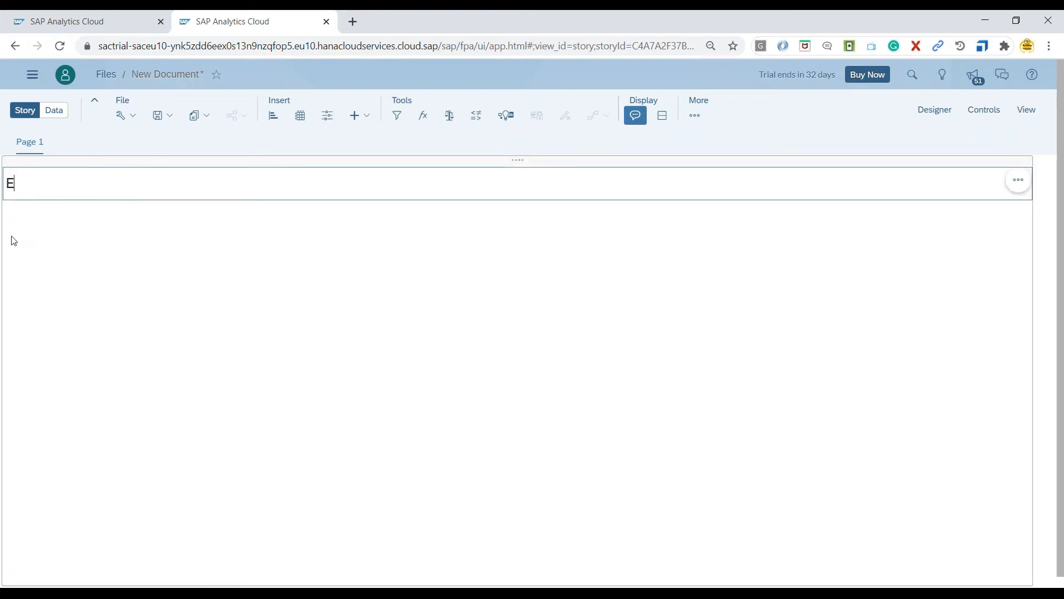
type("nubhavTr")
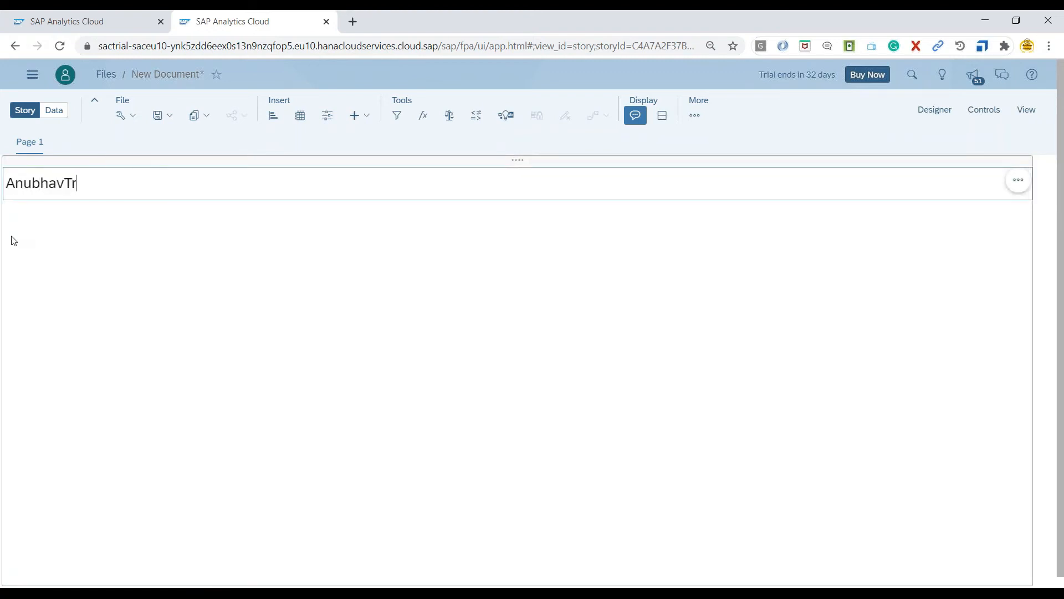
type("ainings.com E")
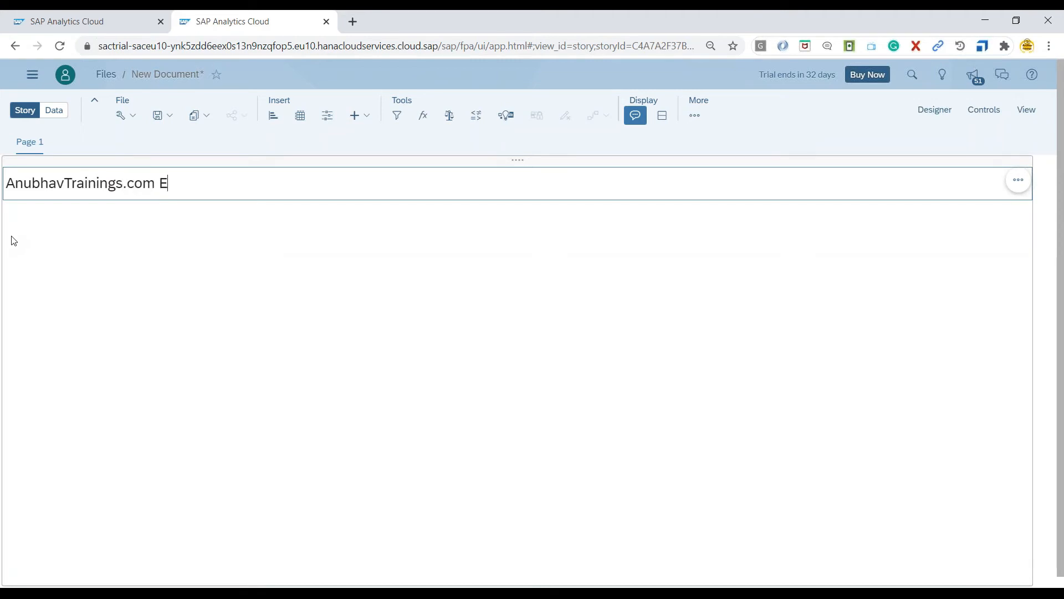
type("xception Aggr")
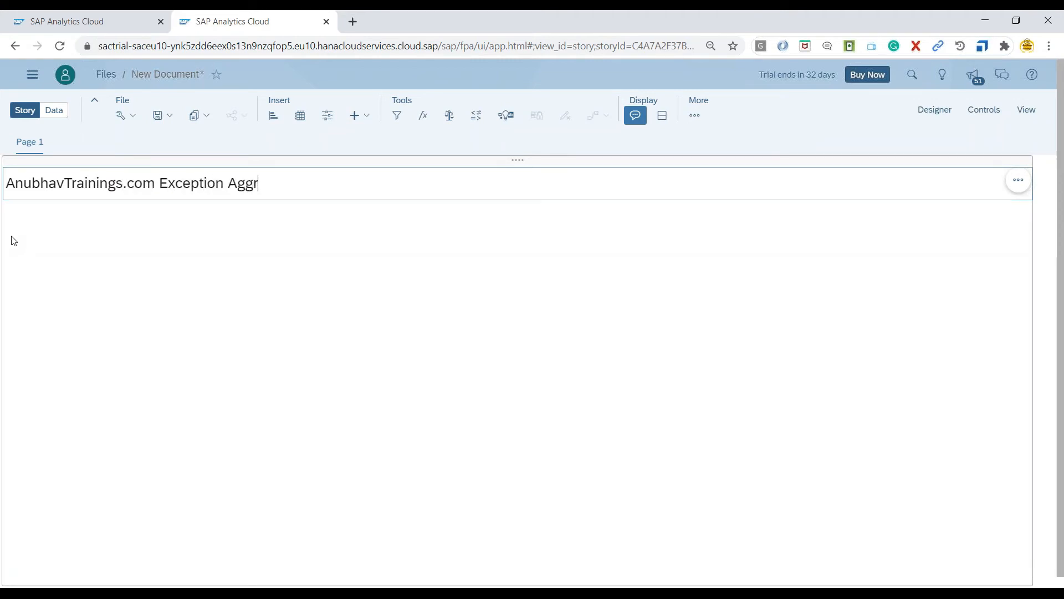
type("egation Example")
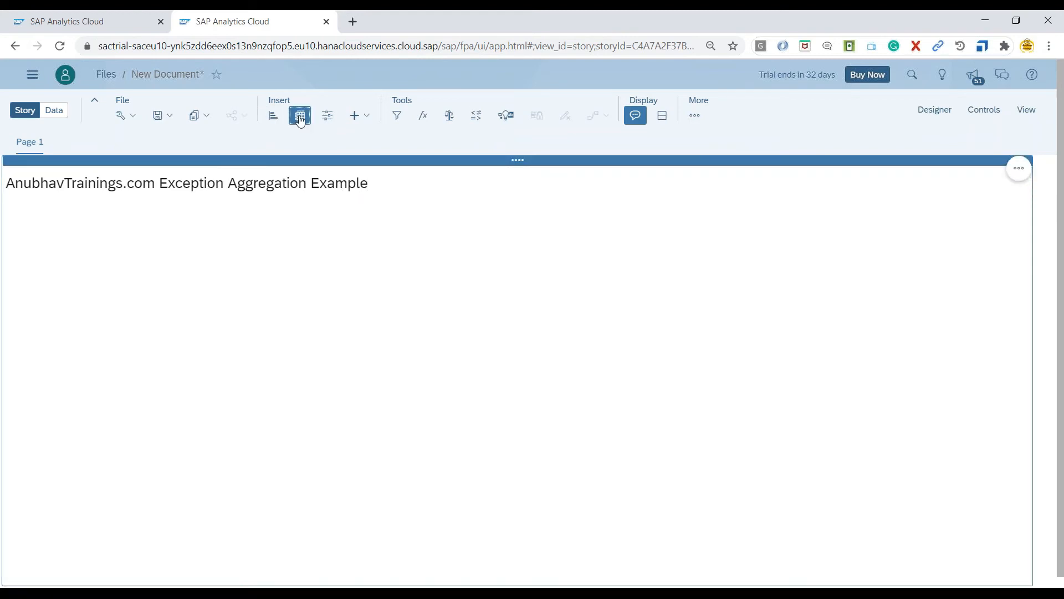
Insert a table and include the Exception Agg. example measure beside Population (2020).
left_click(299, 115)
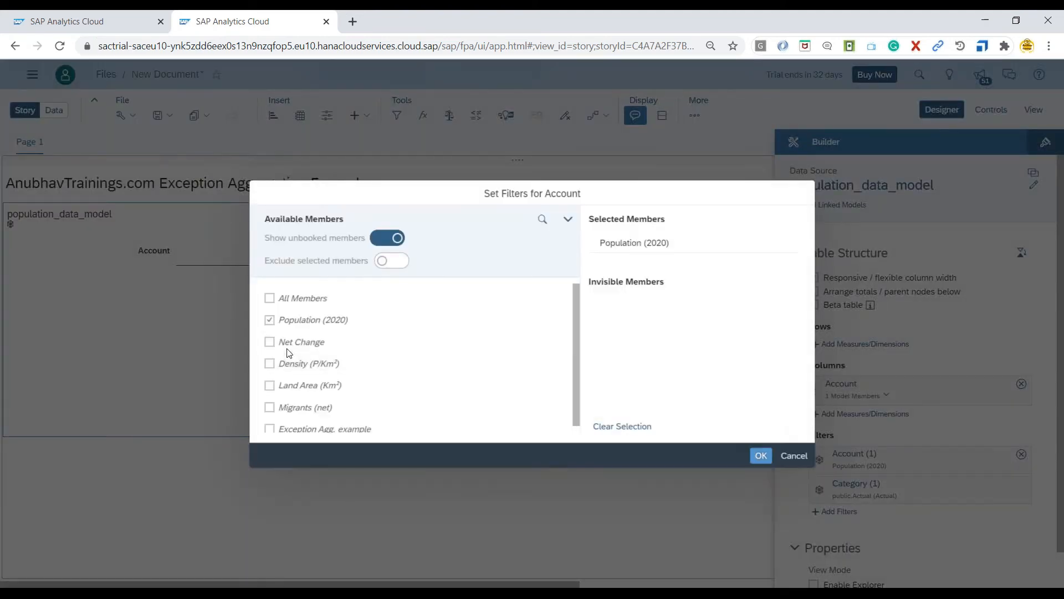
mouse_move(309, 449)
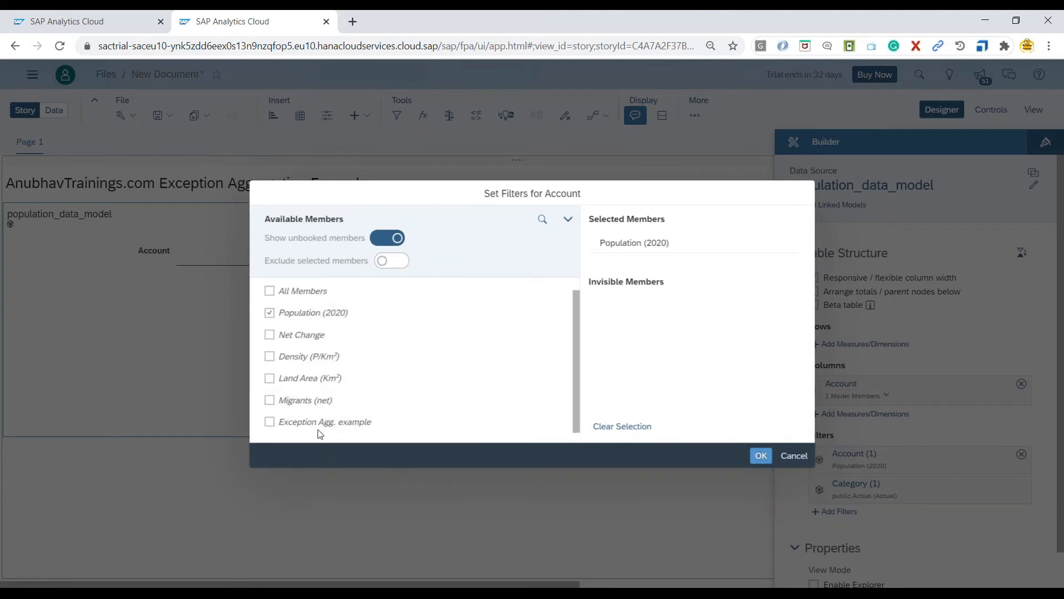
mouse_move(324, 421)
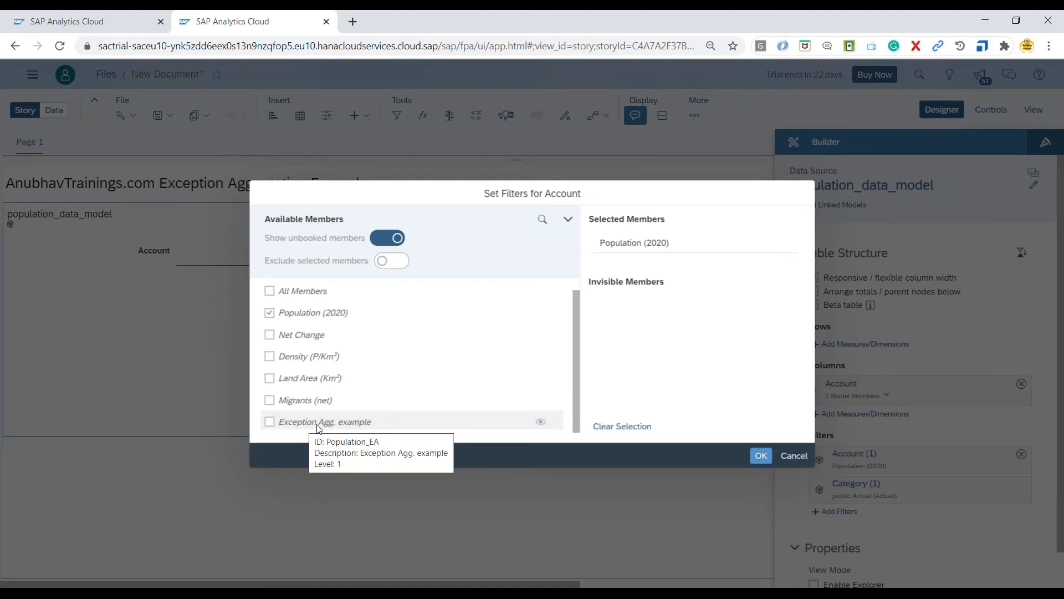
left_click(269, 421)
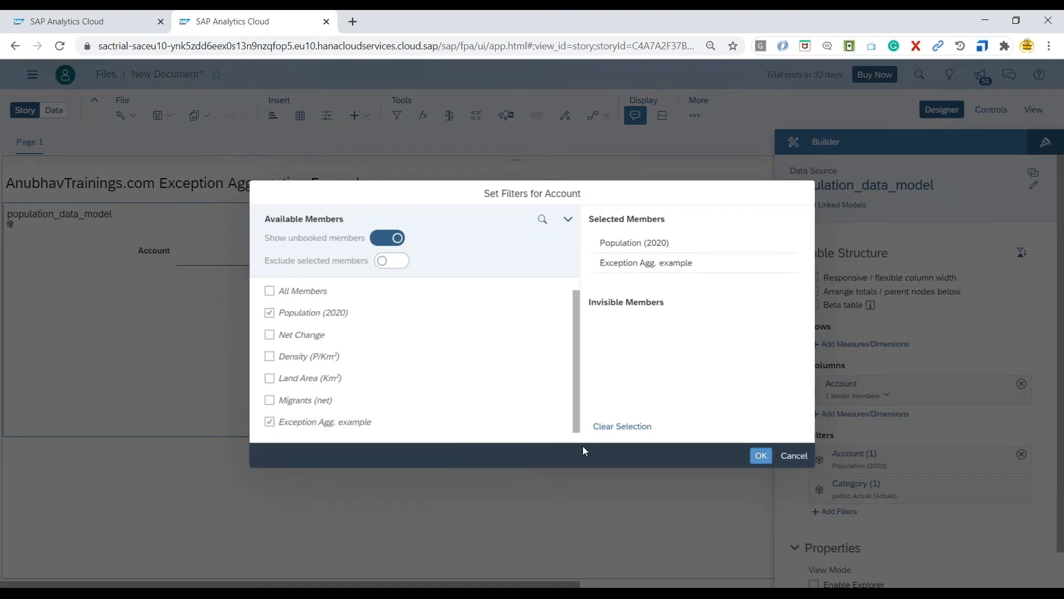
left_click(761, 456)
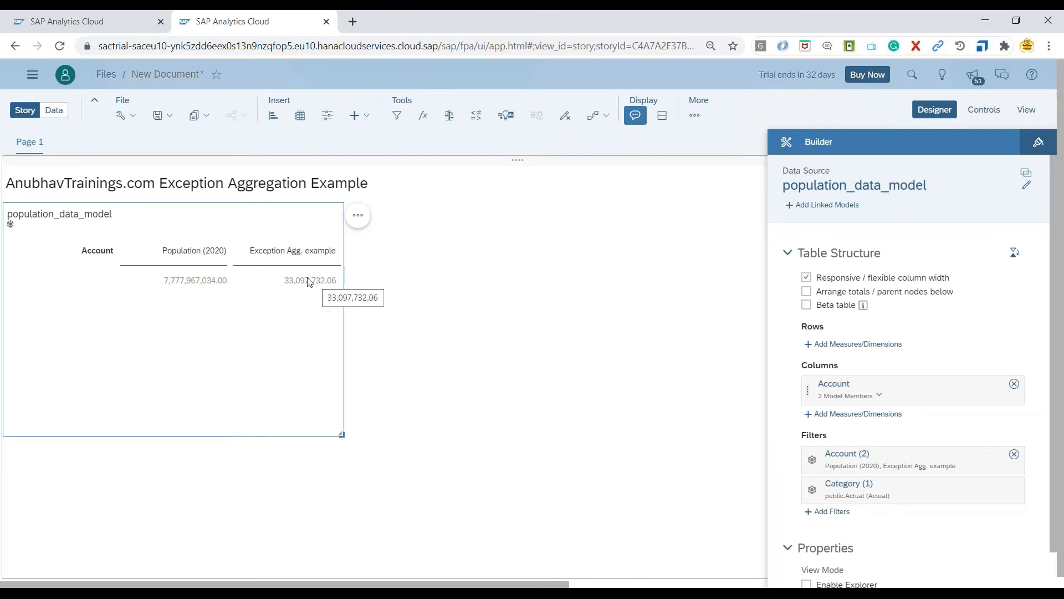
mouse_move(488, 295)
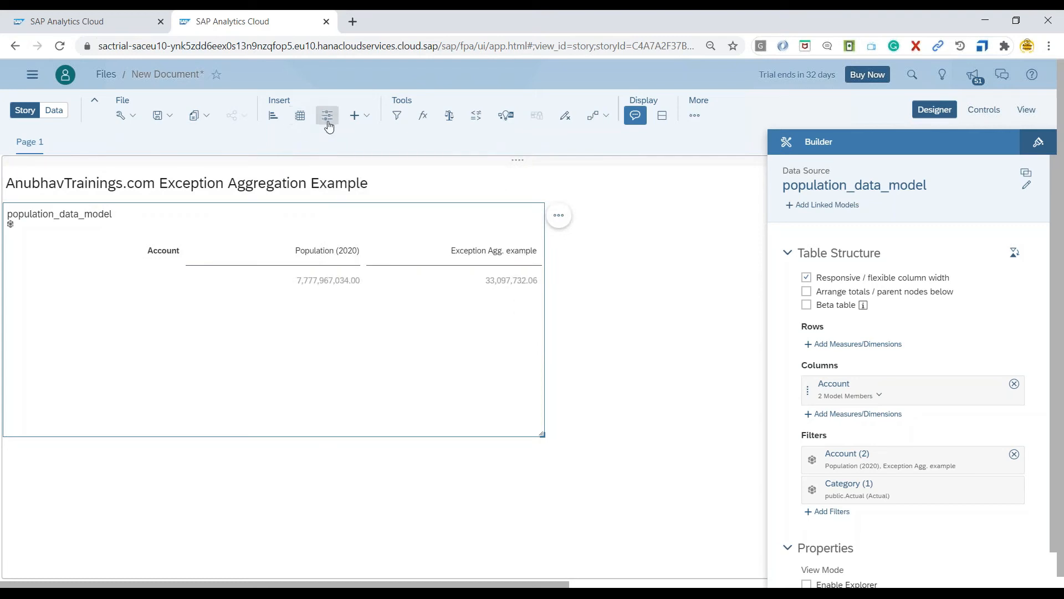
Add a Numeric Point indicator chart and start a new calculated measure for its primary values.
left_click(300, 115)
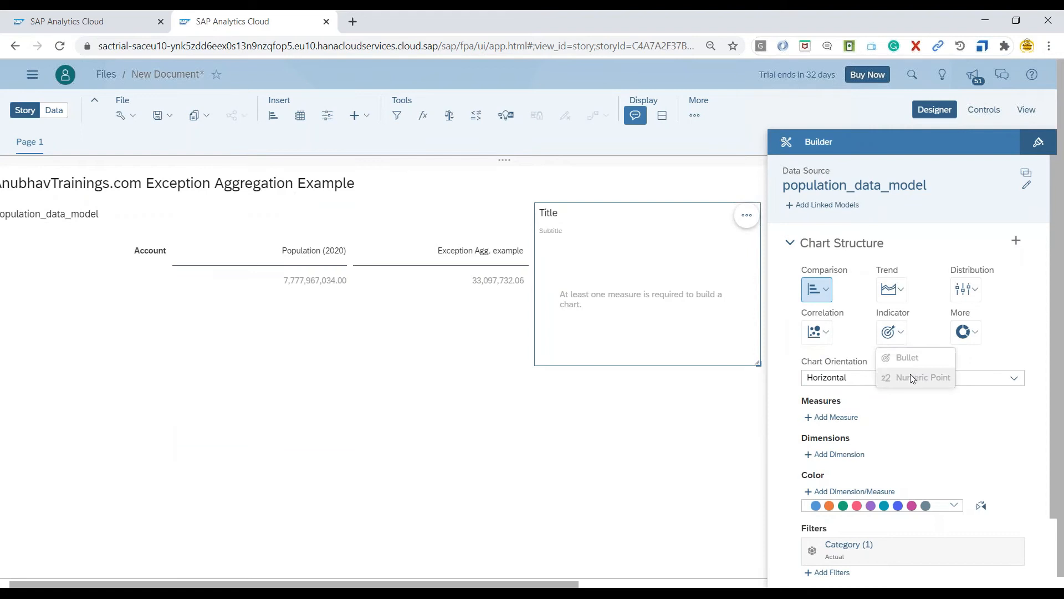
left_click(921, 377)
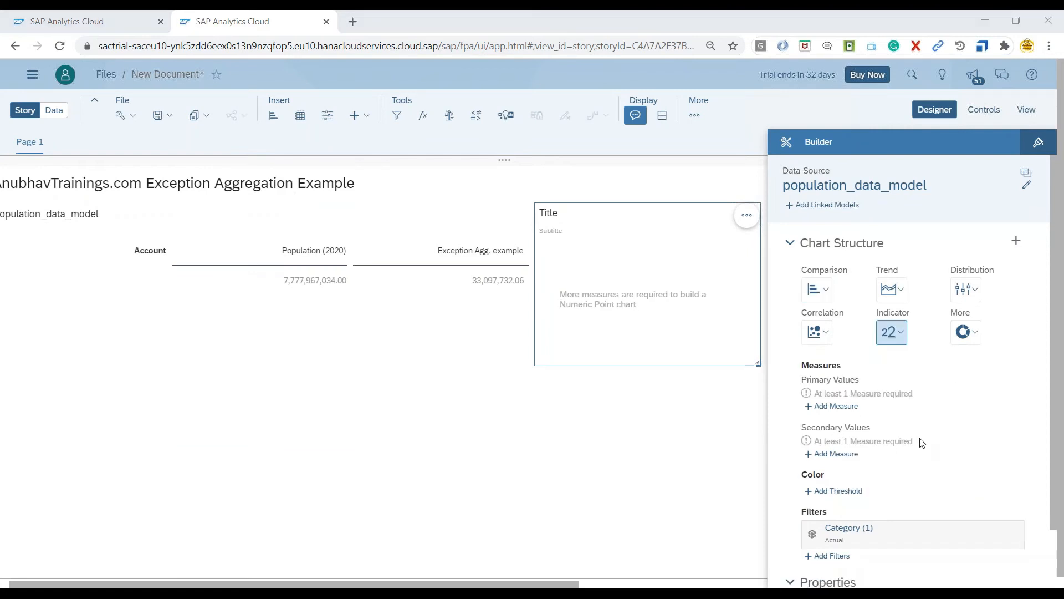
mouse_move(833, 406)
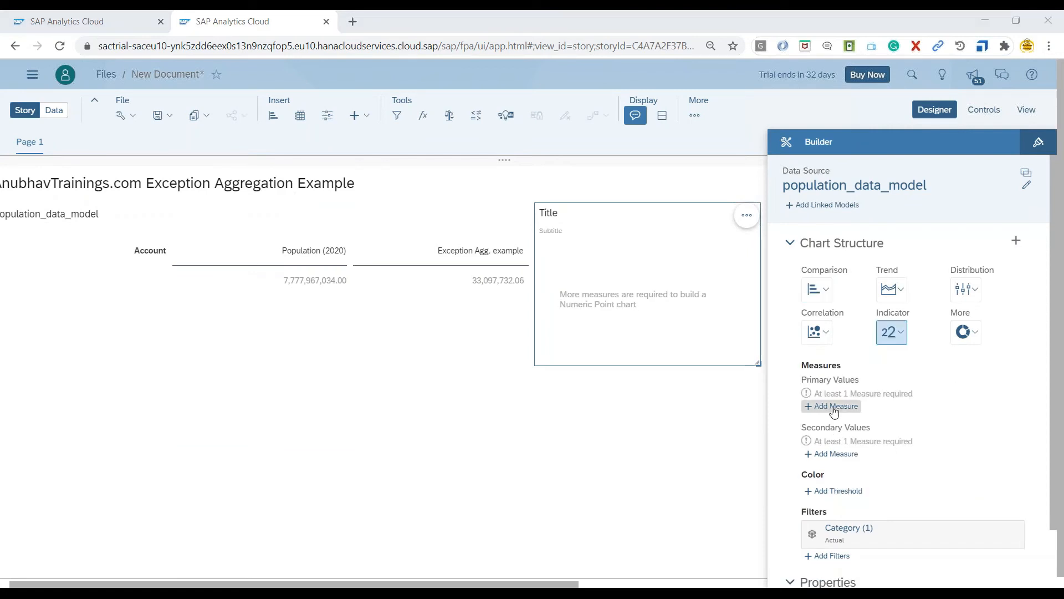
left_click(836, 406)
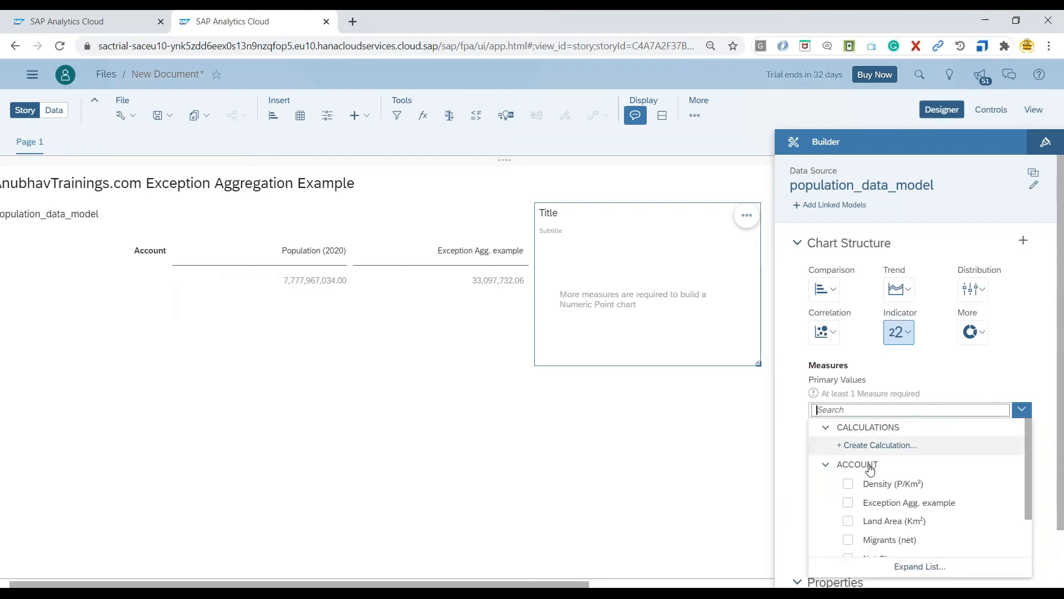
left_click(877, 444)
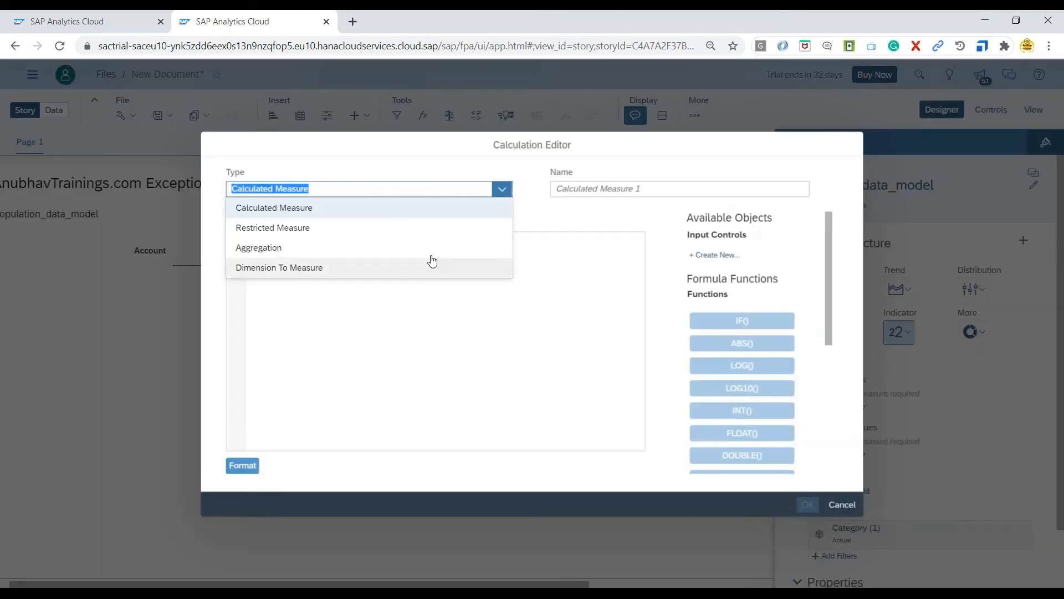
Make the calculation a COUNT DIMENSIONS aggregation over Country (or dependency).
left_click(259, 247)
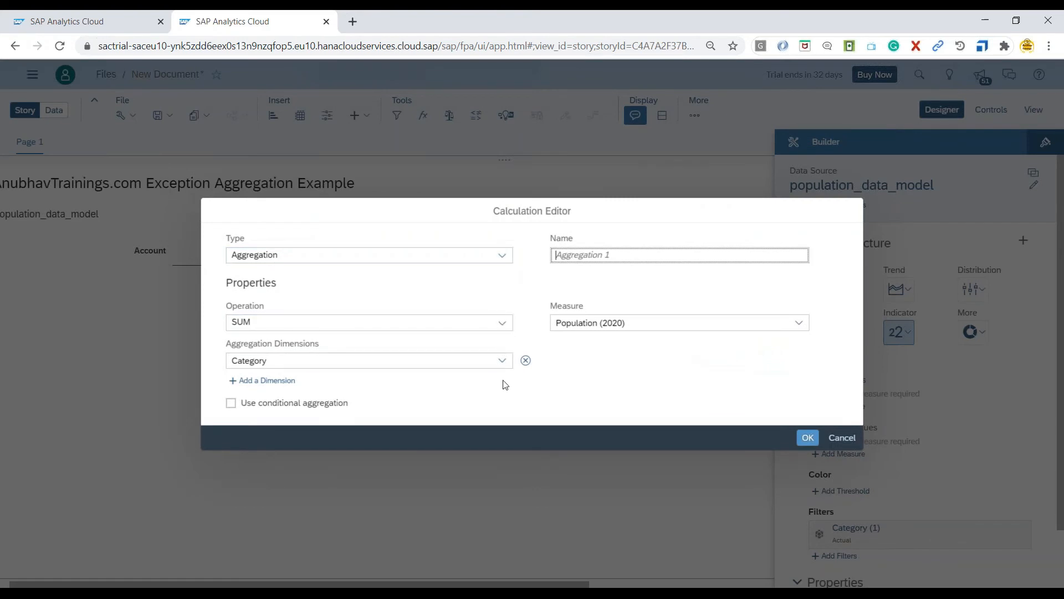
left_click(501, 323)
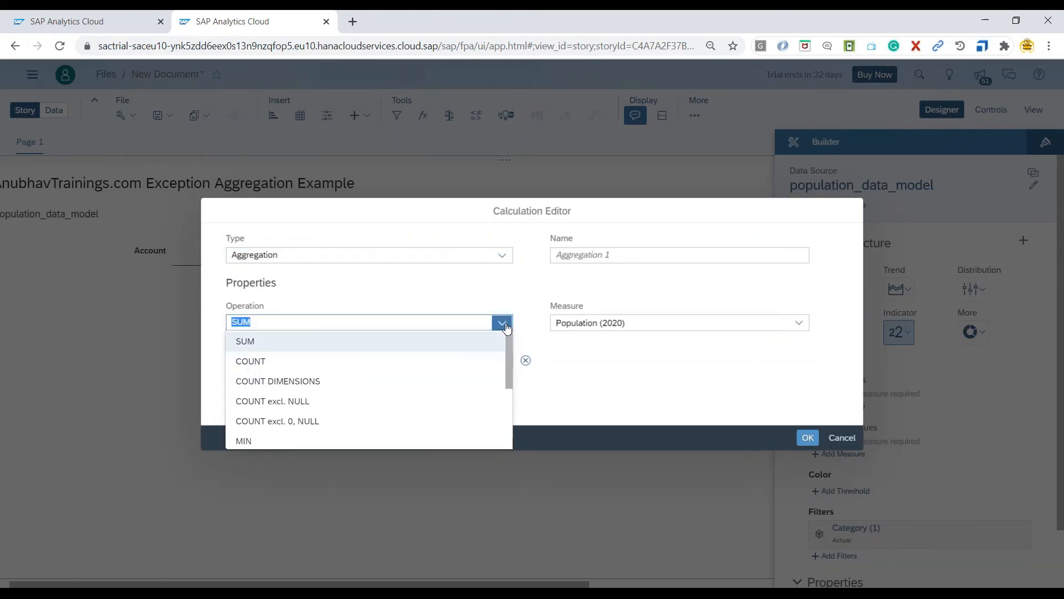
left_click(251, 360)
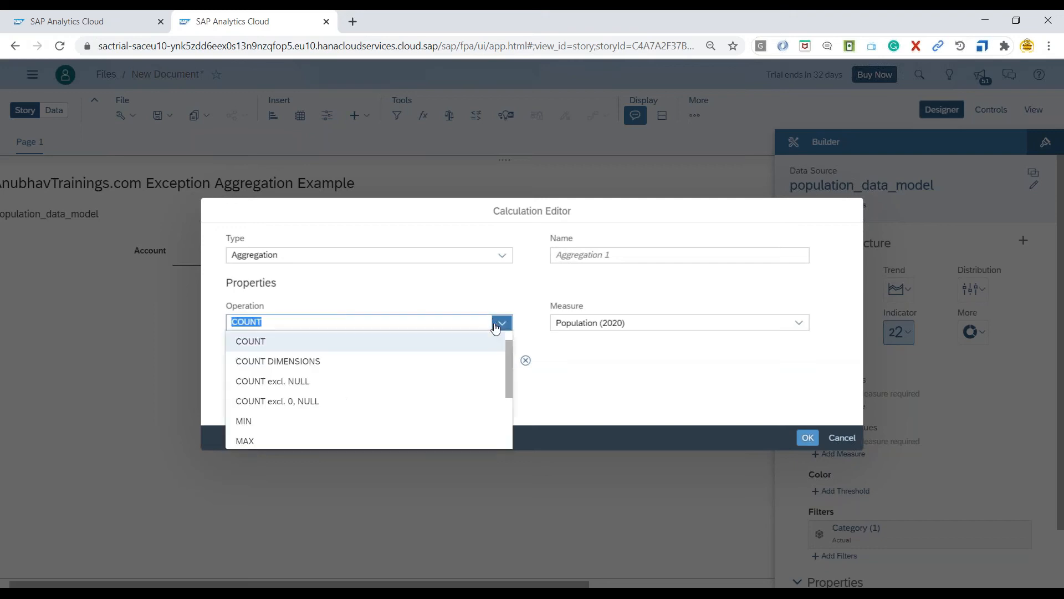
left_click(277, 360)
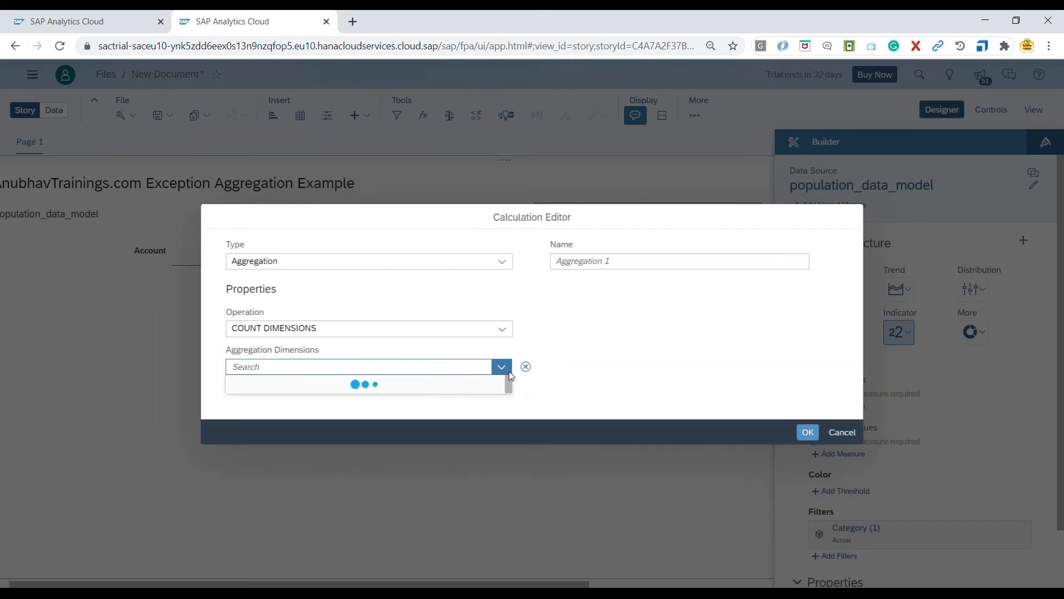
left_click(339, 367)
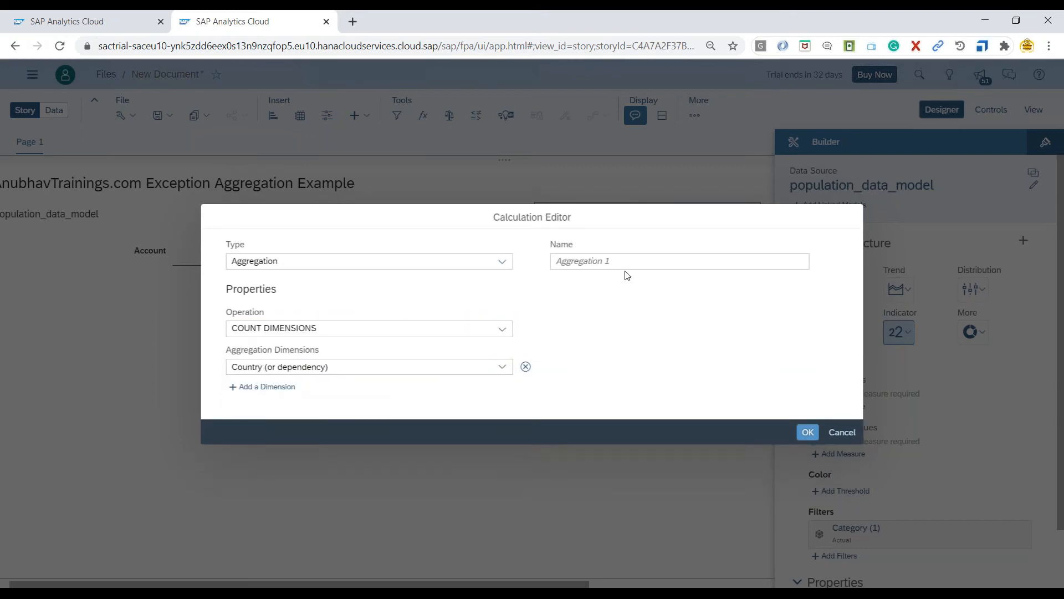
Name the calculation AllCountryCount and create it, giving a 235.00 numeric point.
type("No")
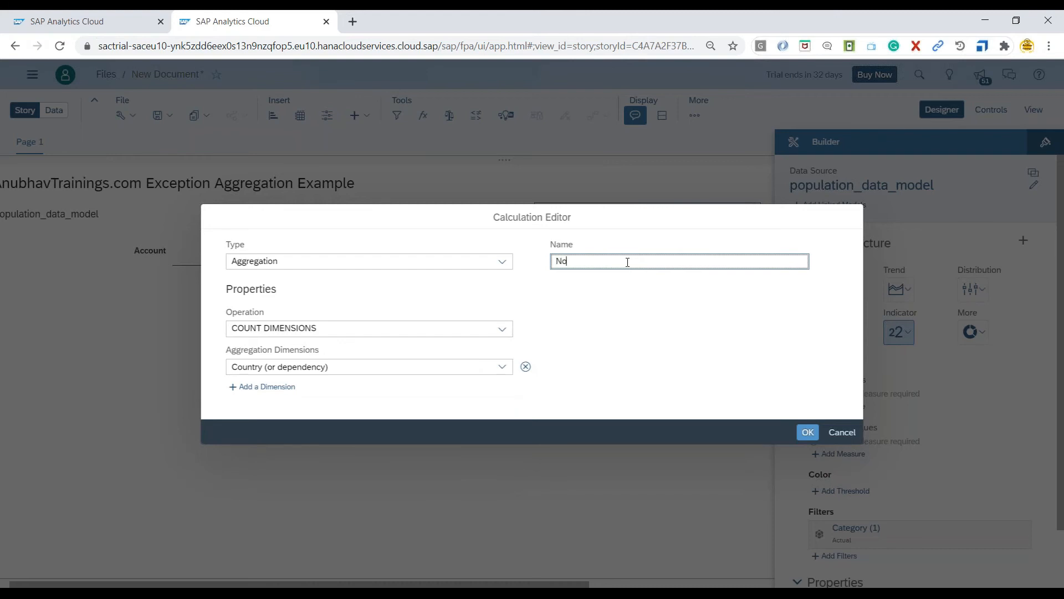
type("A")
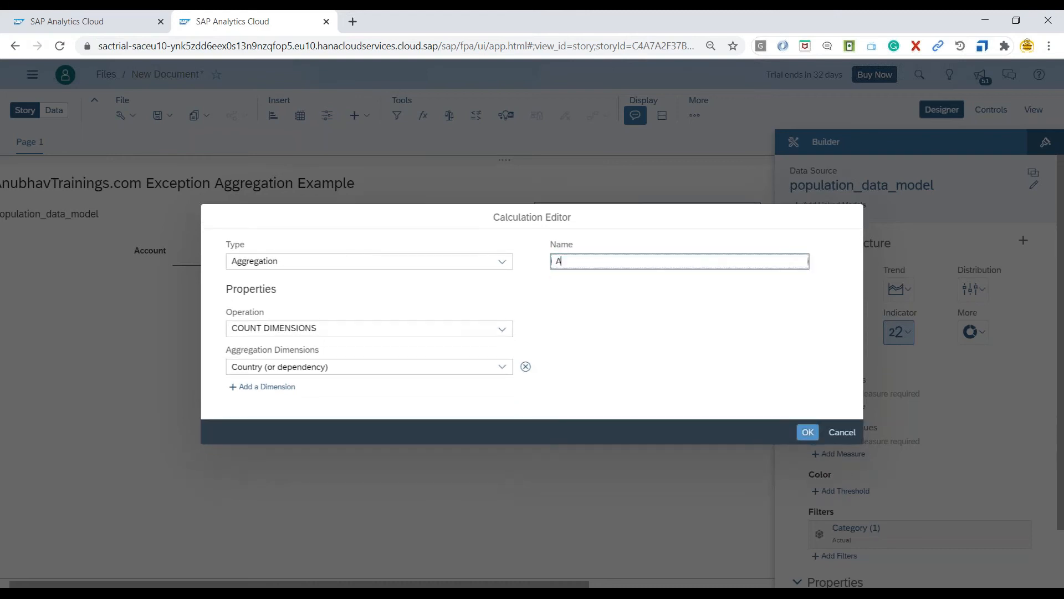
type("llCountry")
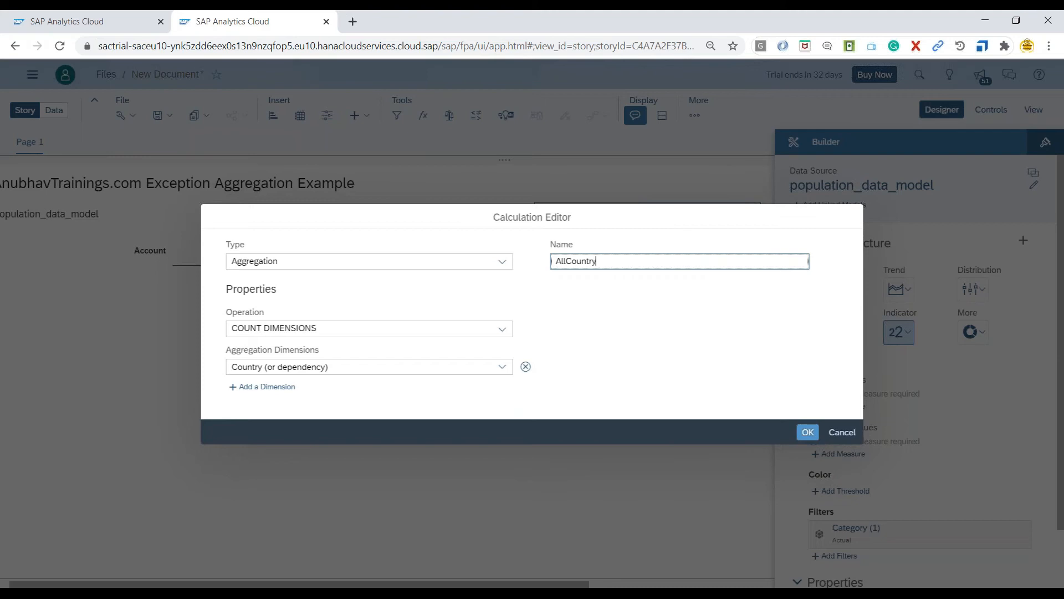
type("Count")
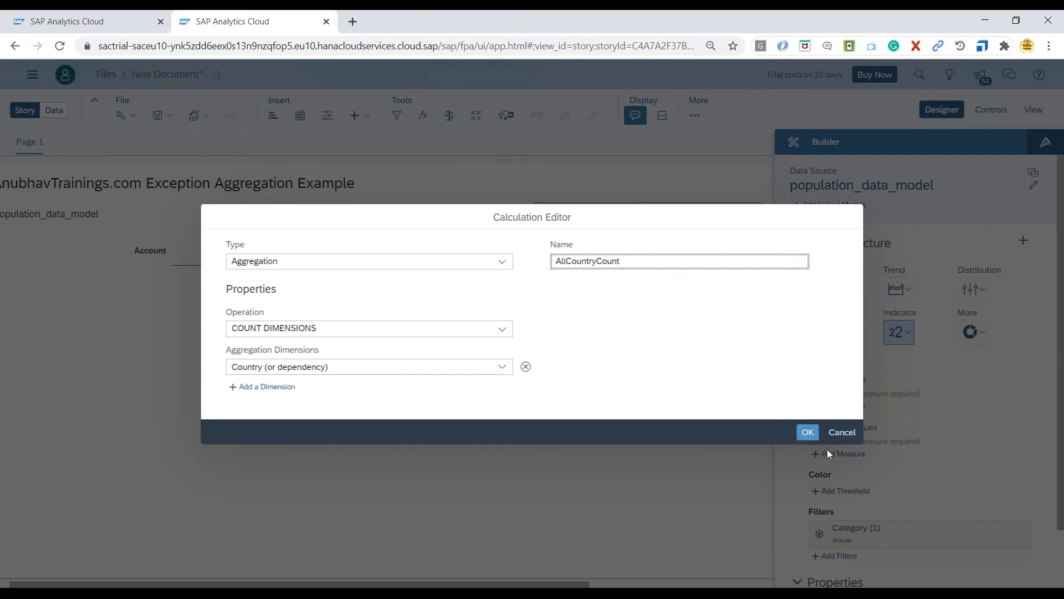
left_click(807, 431)
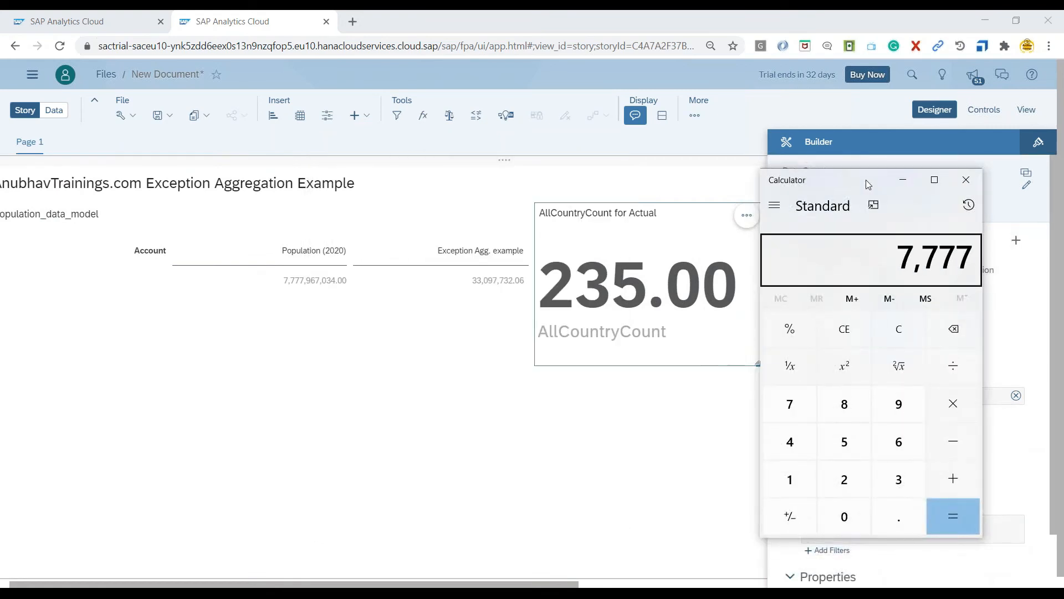
Compute 7,777,967,034 ÷ 235 = 33,097,732.05957447 in Calculator.
type("967034 ÷")
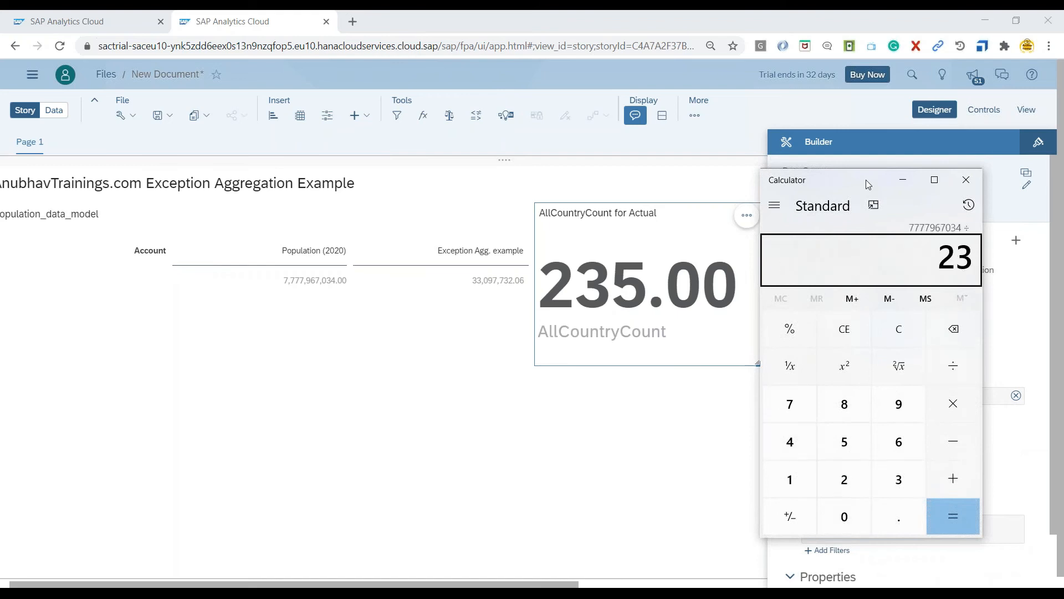
left_click(951, 517)
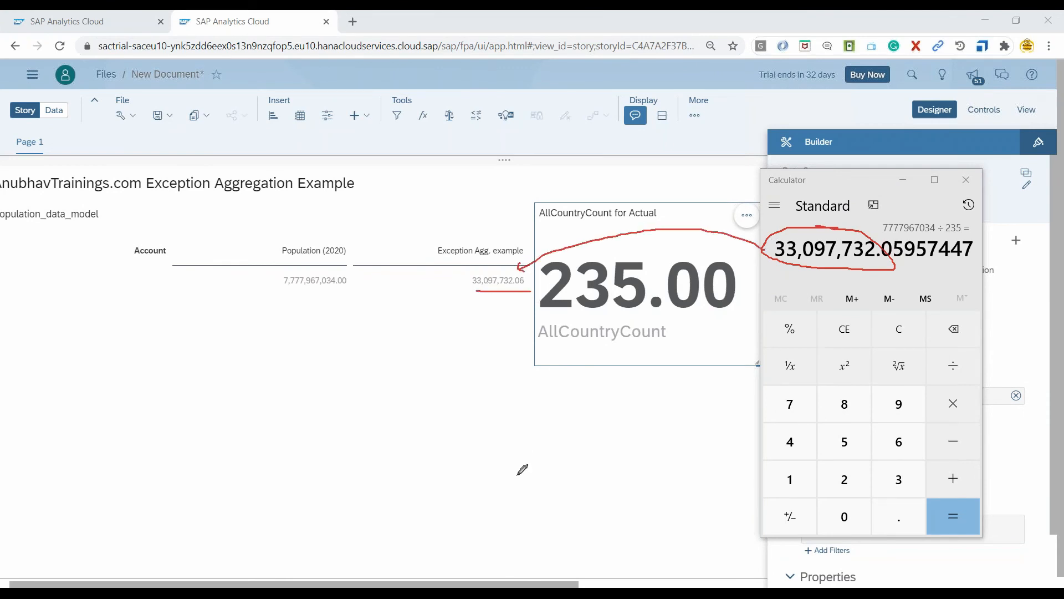
mouse_move(574, 495)
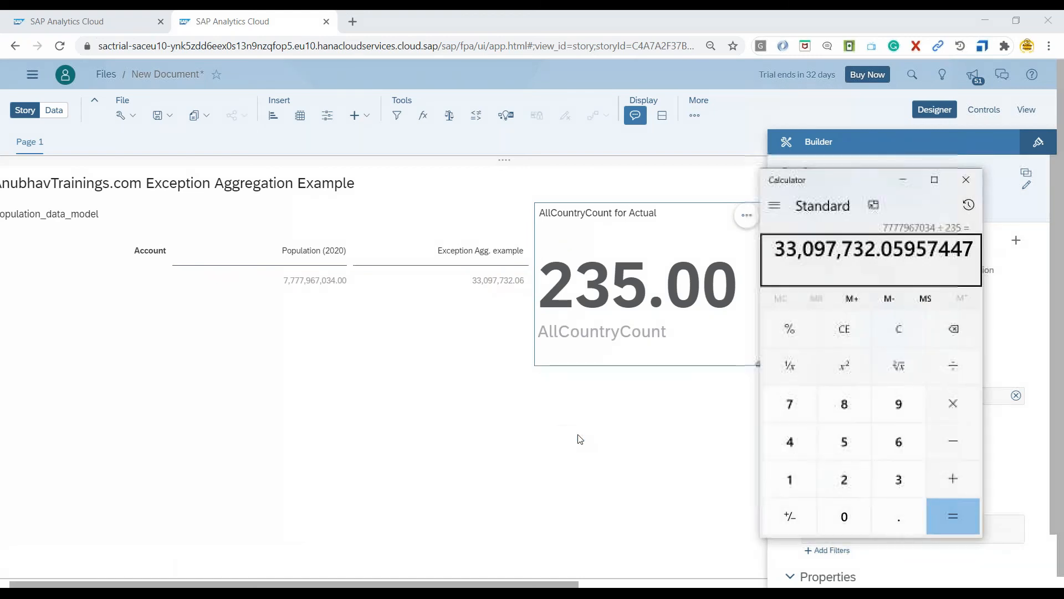
Bring the story's Population table and 235.00 AllCountryCount point back into view.
left_click(965, 179)
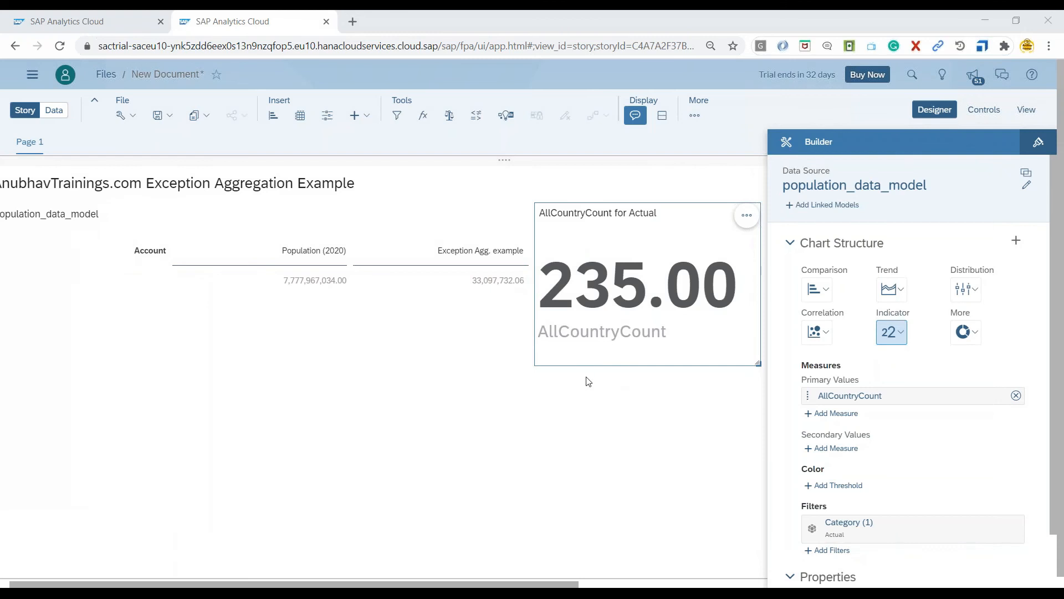
mouse_move(592, 377)
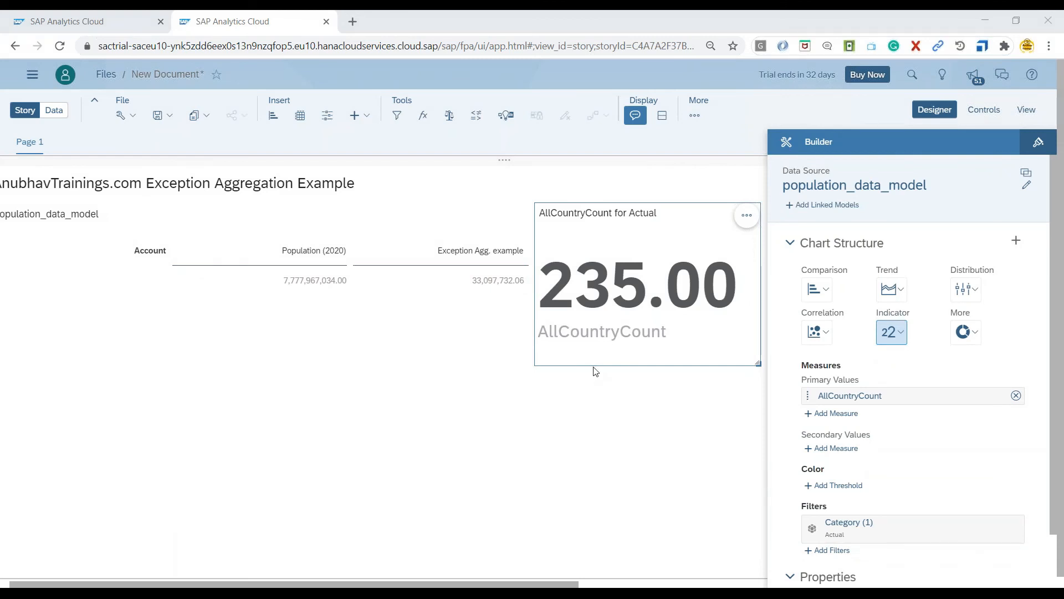
mouse_move(594, 360)
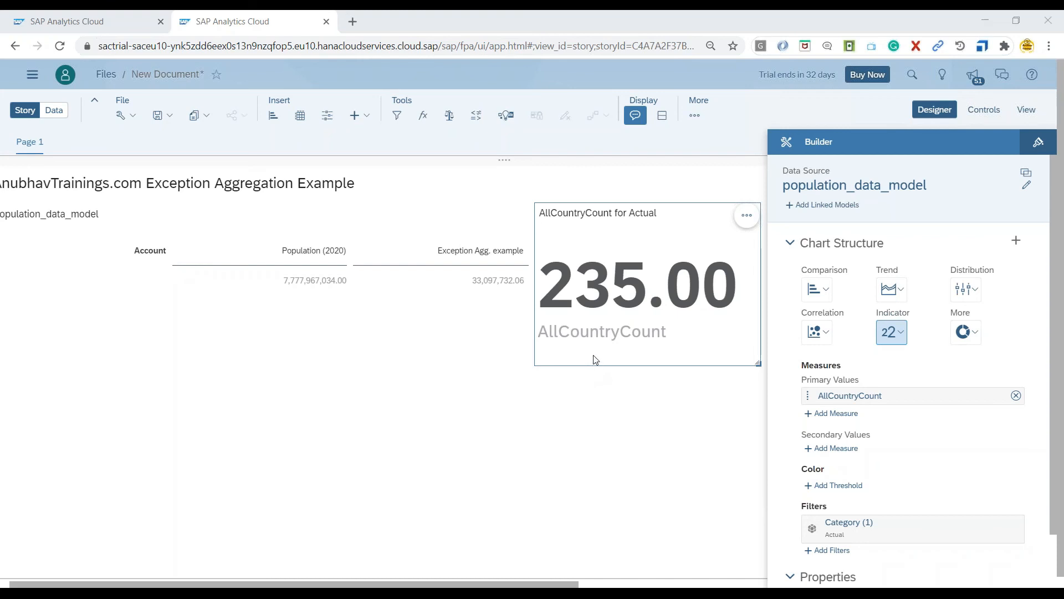
mouse_move(567, 582)
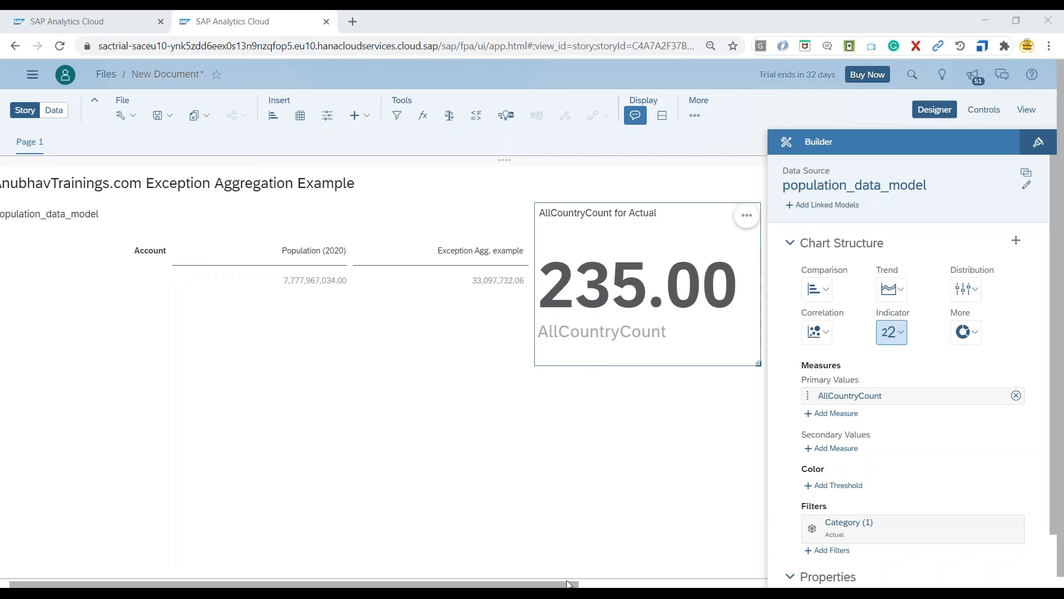
scroll("left", 3)
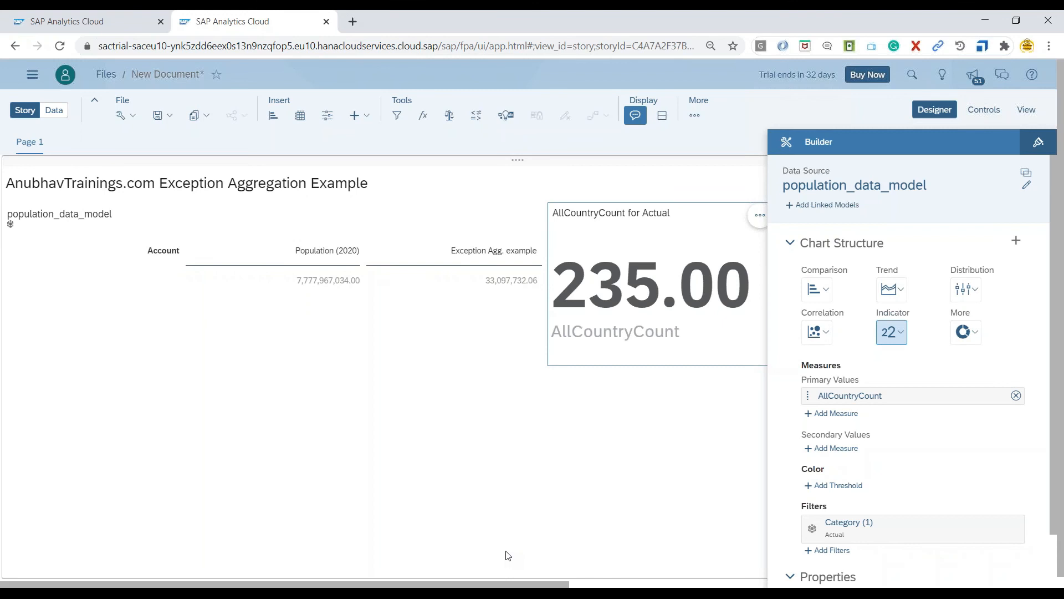
mouse_move(588, 400)
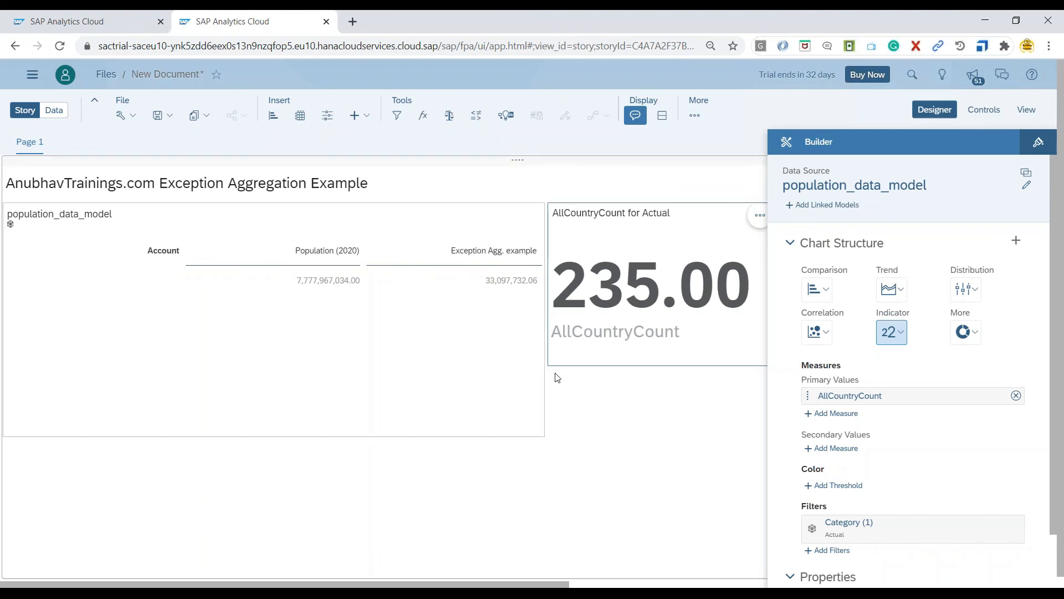
mouse_move(604, 383)
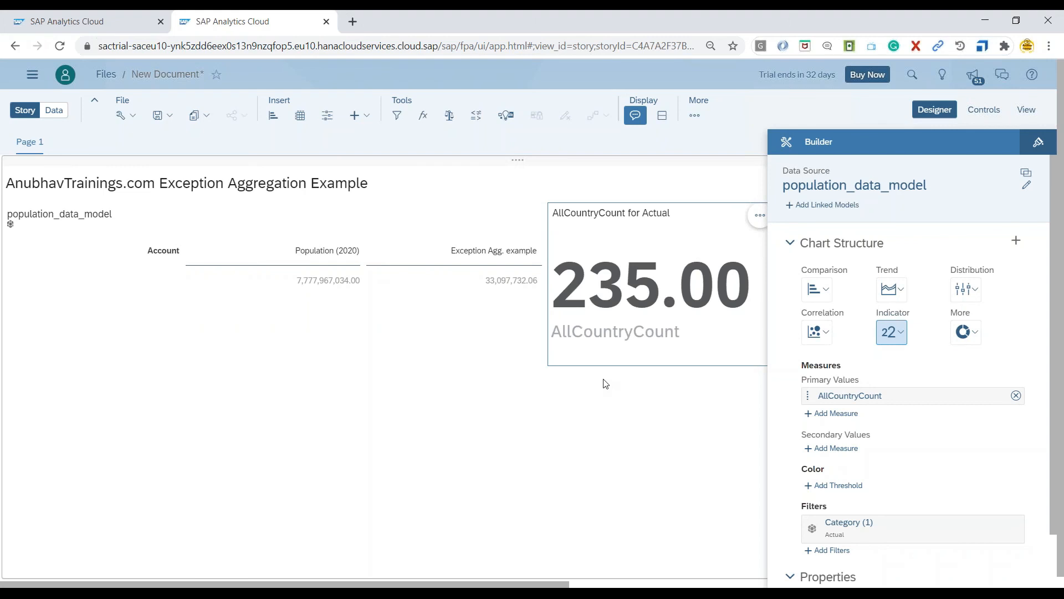